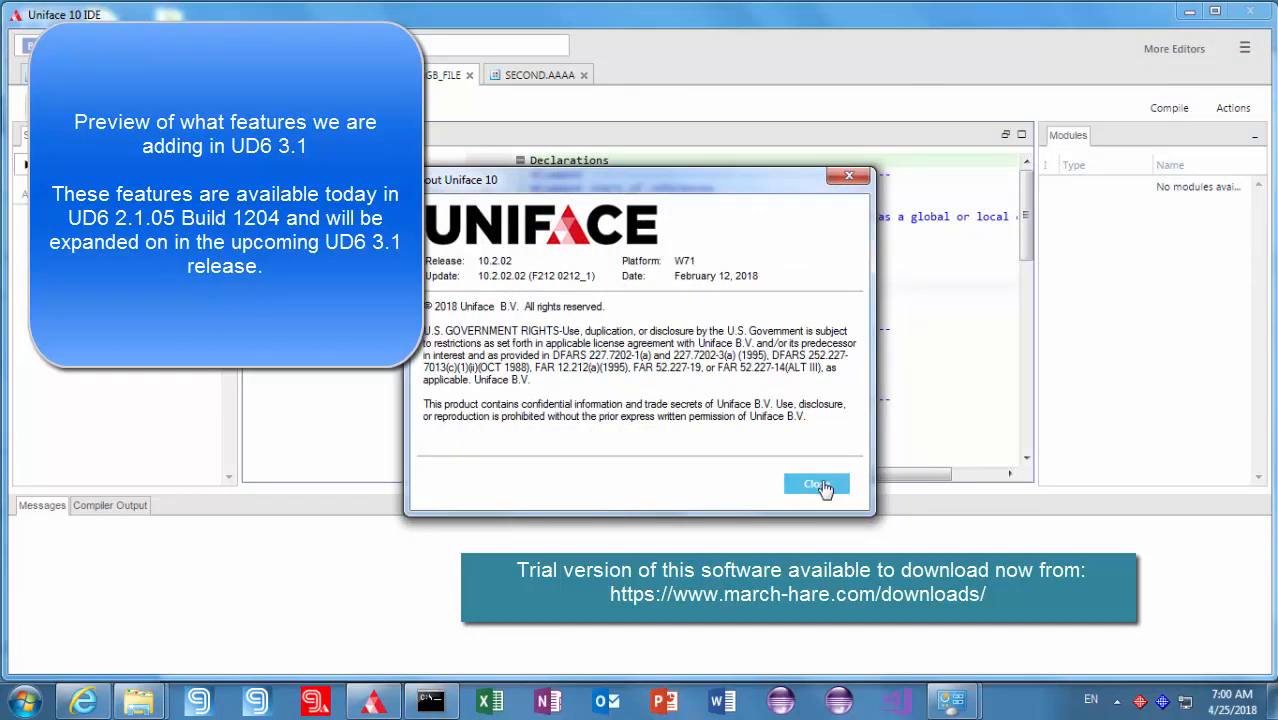
- Close the About dialog and scroll through the Browse list of entities and components
click(816, 484)
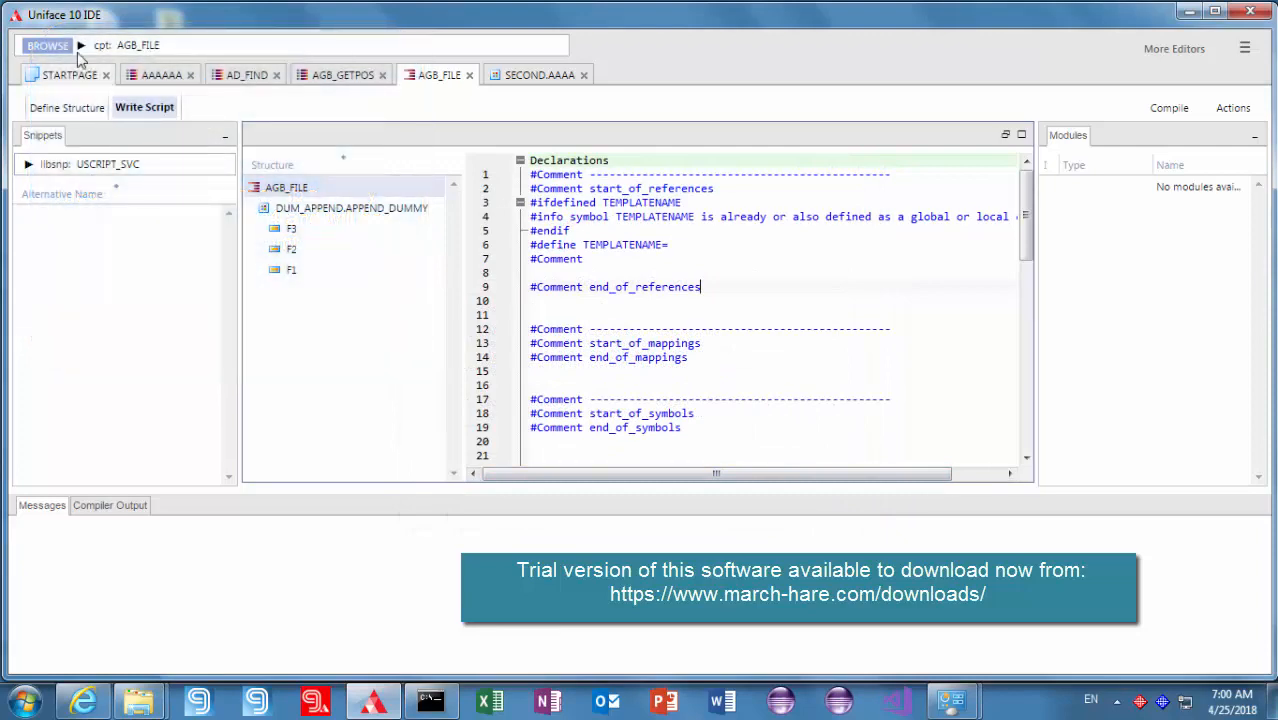
click(82, 44)
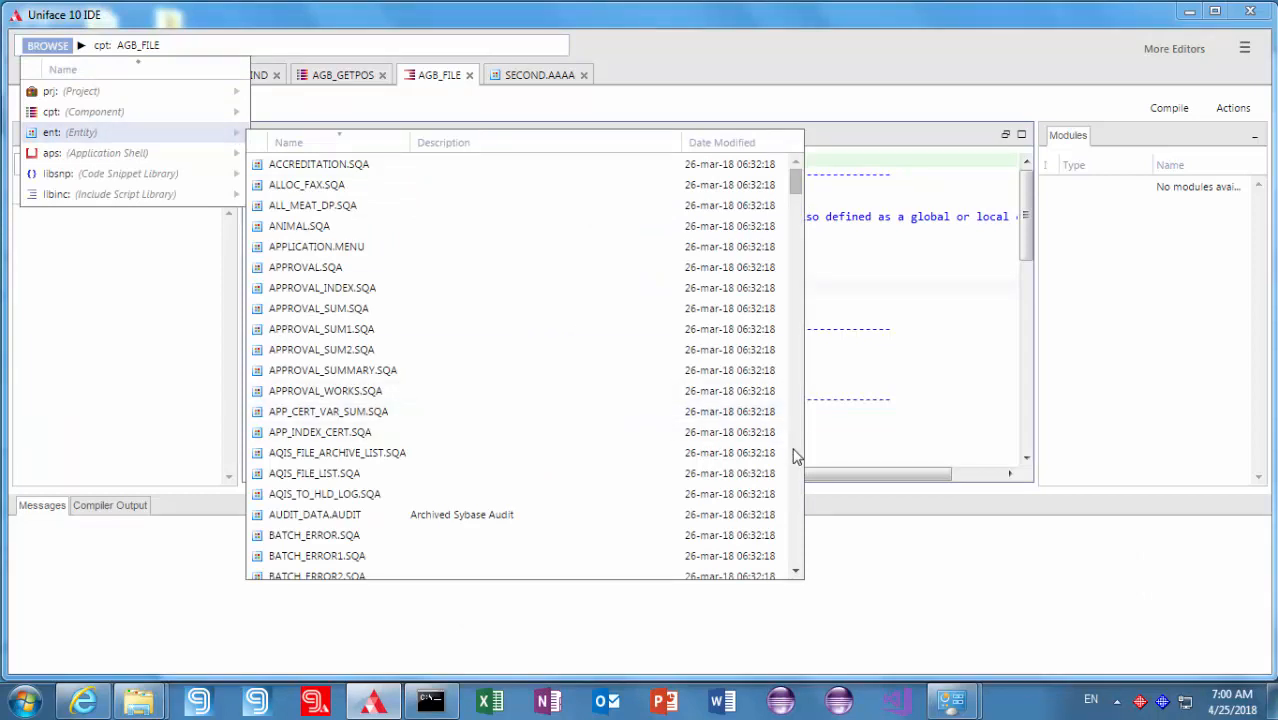
scroll(down, 3)
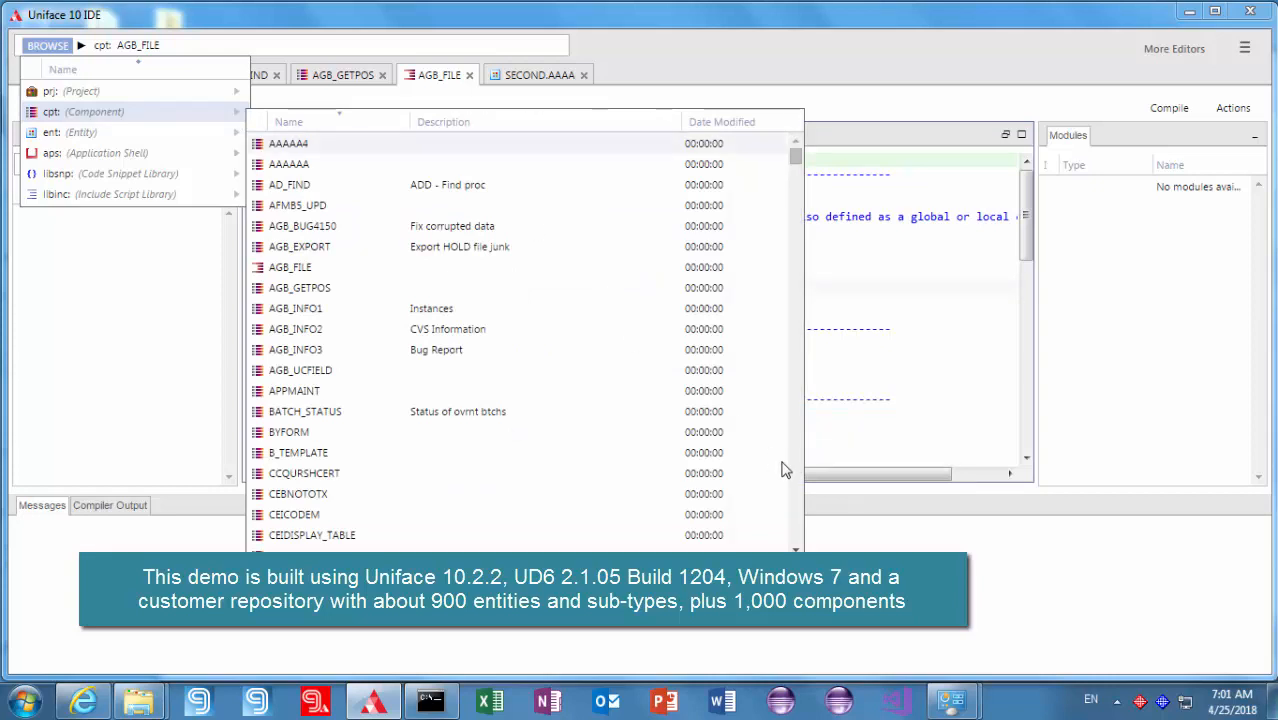
scroll(down, 3)
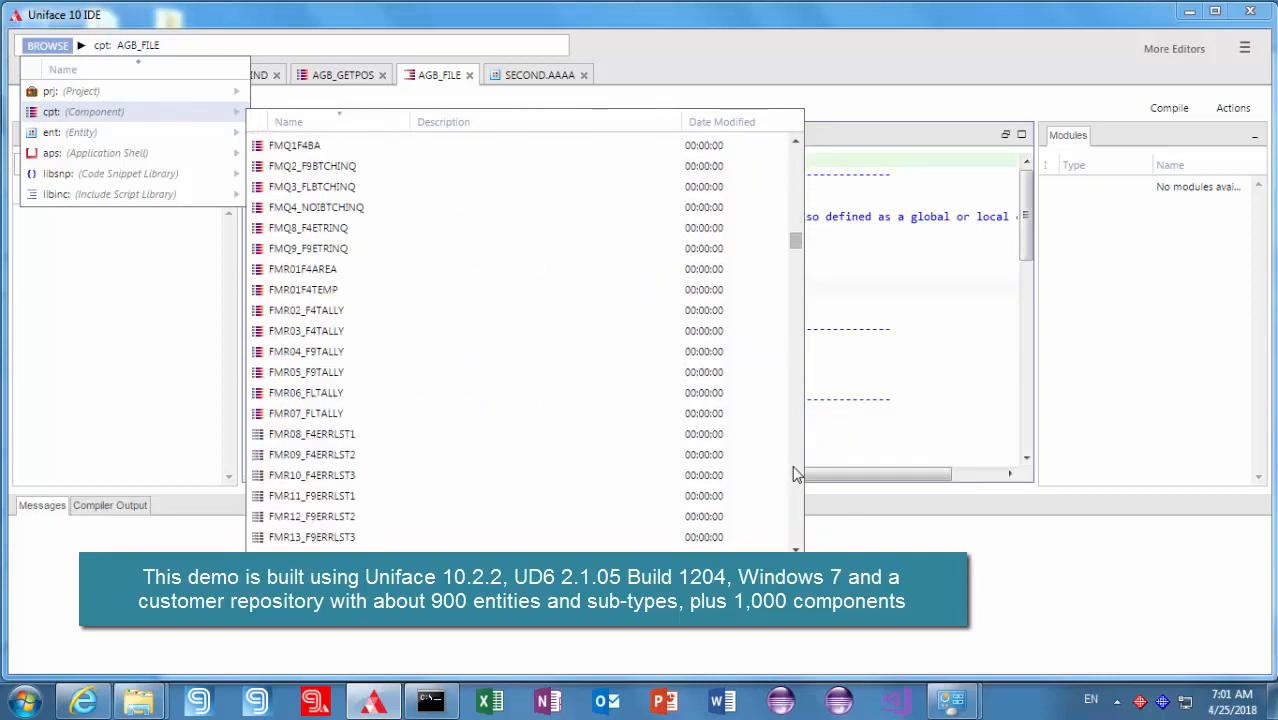
scroll(down, 3)
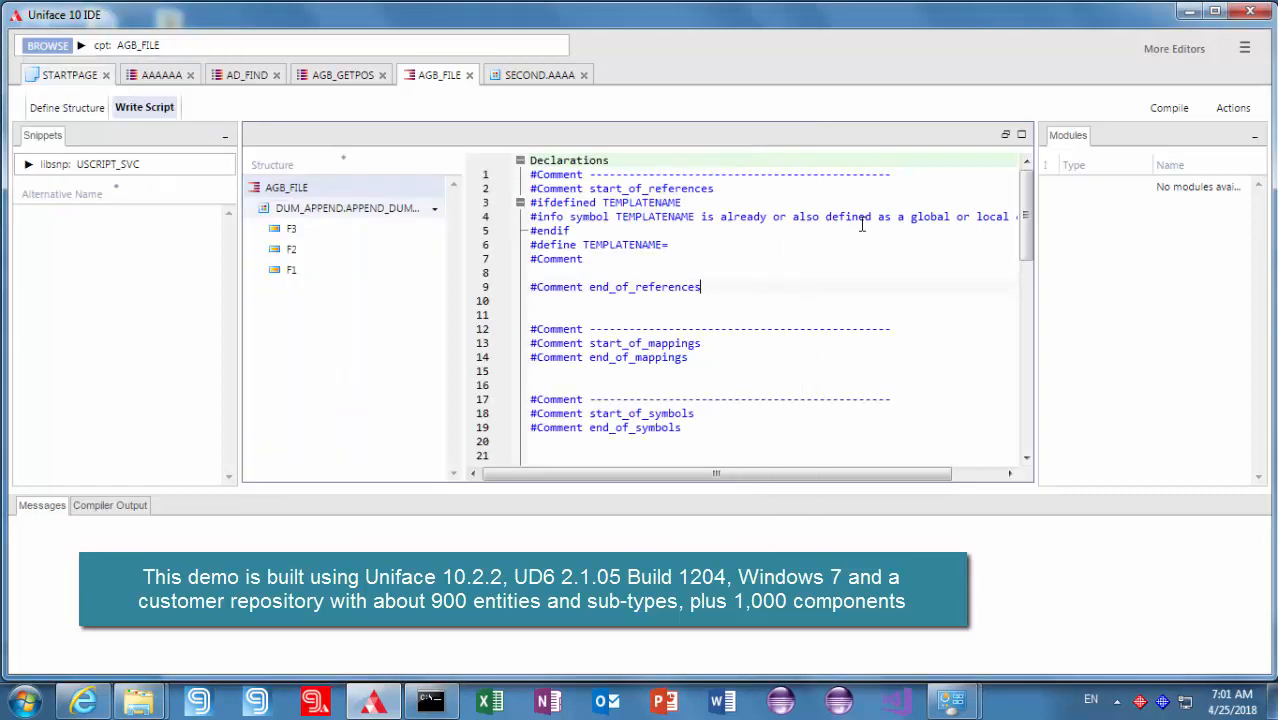
- Preview the AAAAAA frame layout via Define Frames, then return to its script at the erase trigger
click(540, 74)
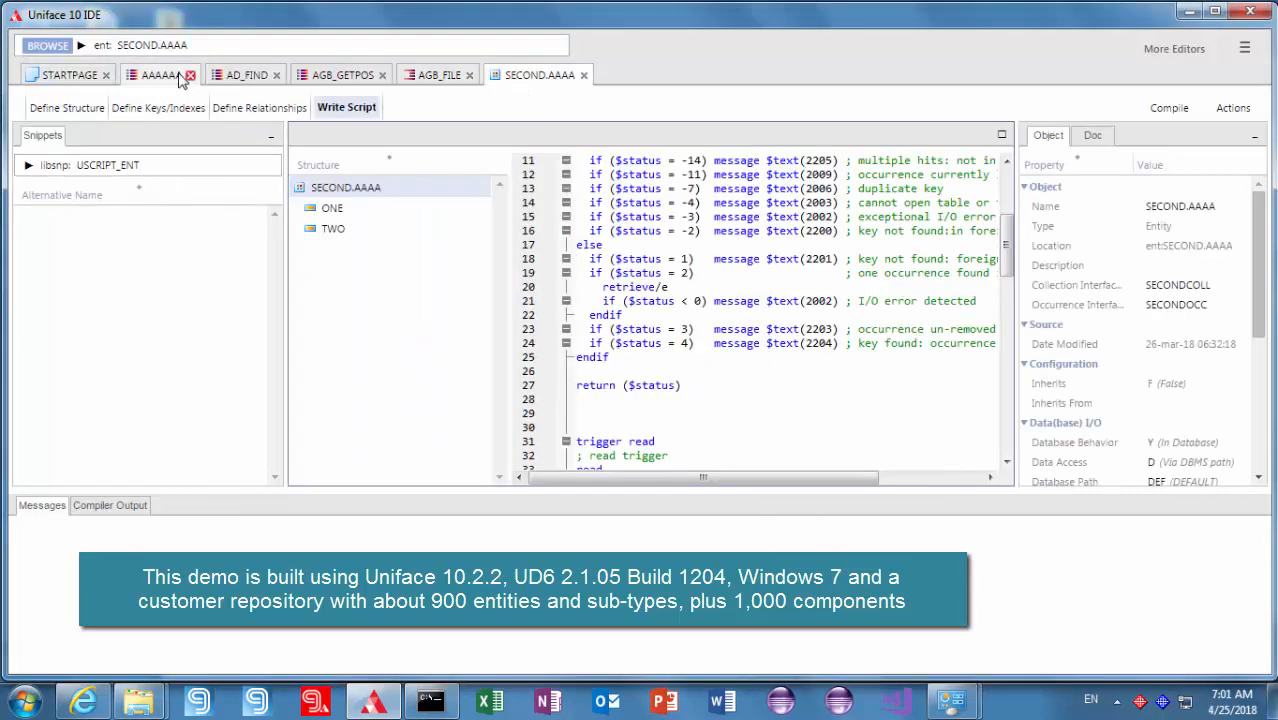
click(160, 74)
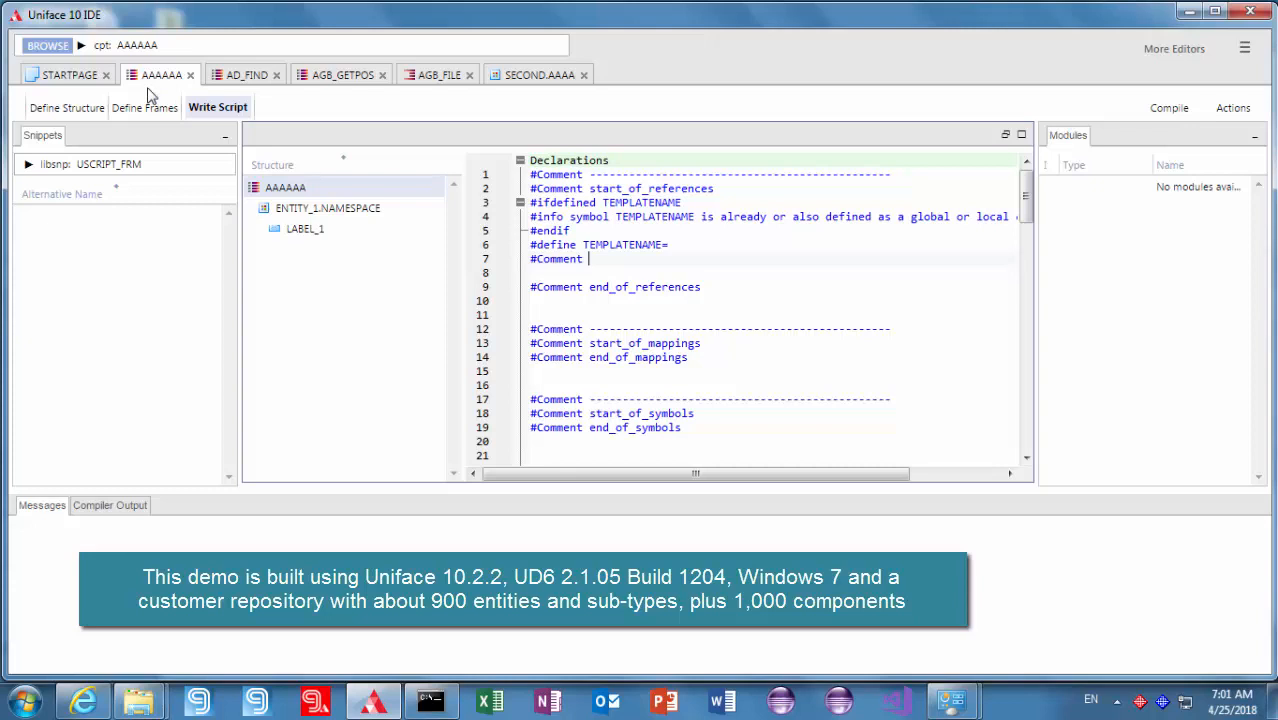
click(150, 108)
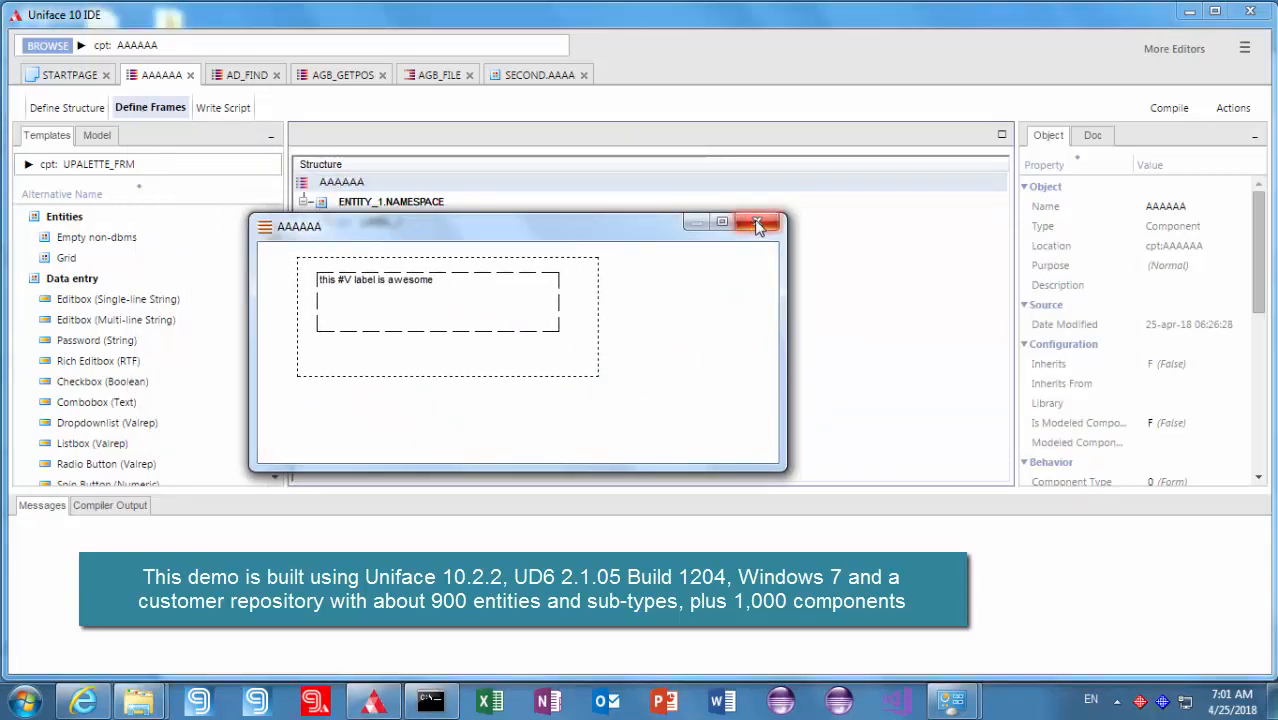
click(758, 222)
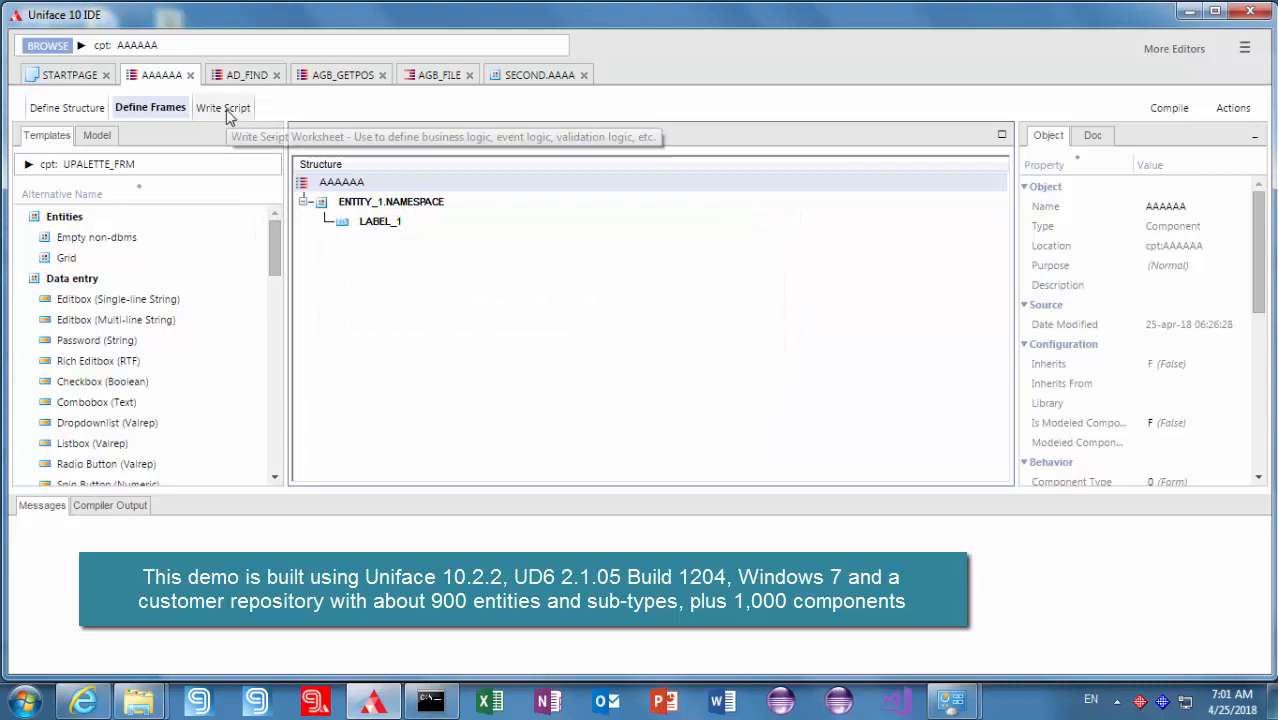
click(224, 108)
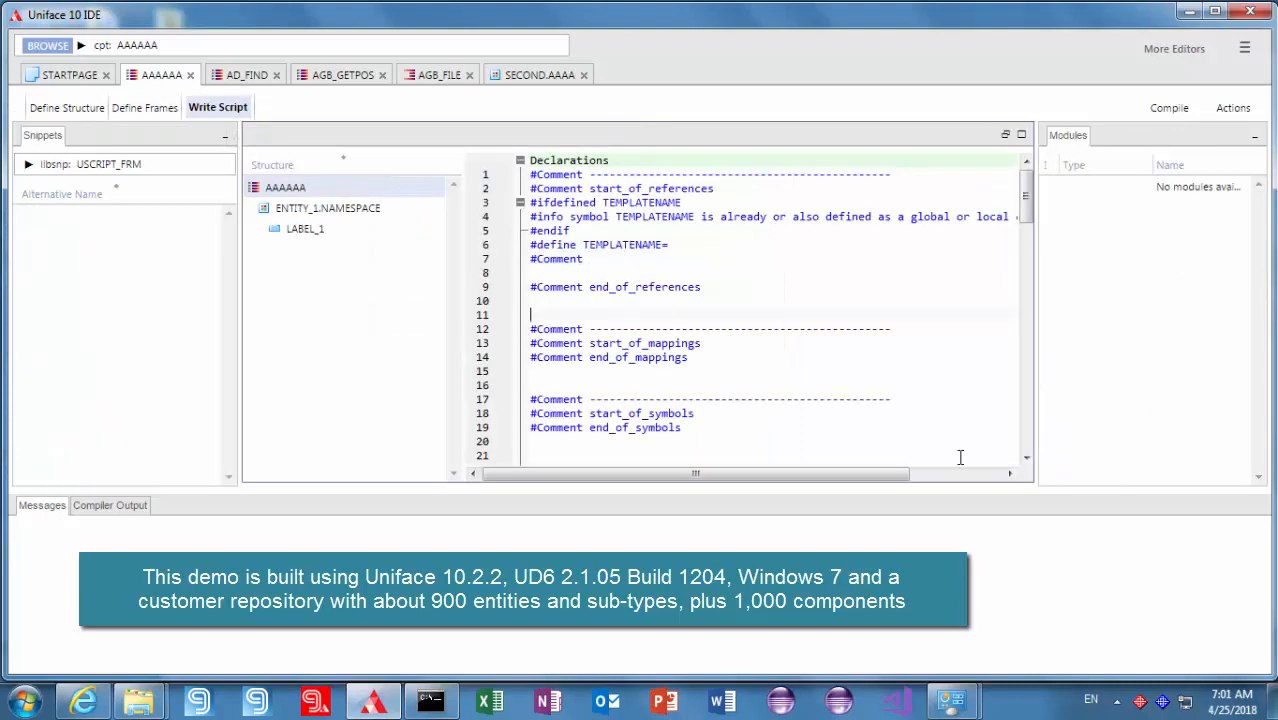
scroll(down, 3)
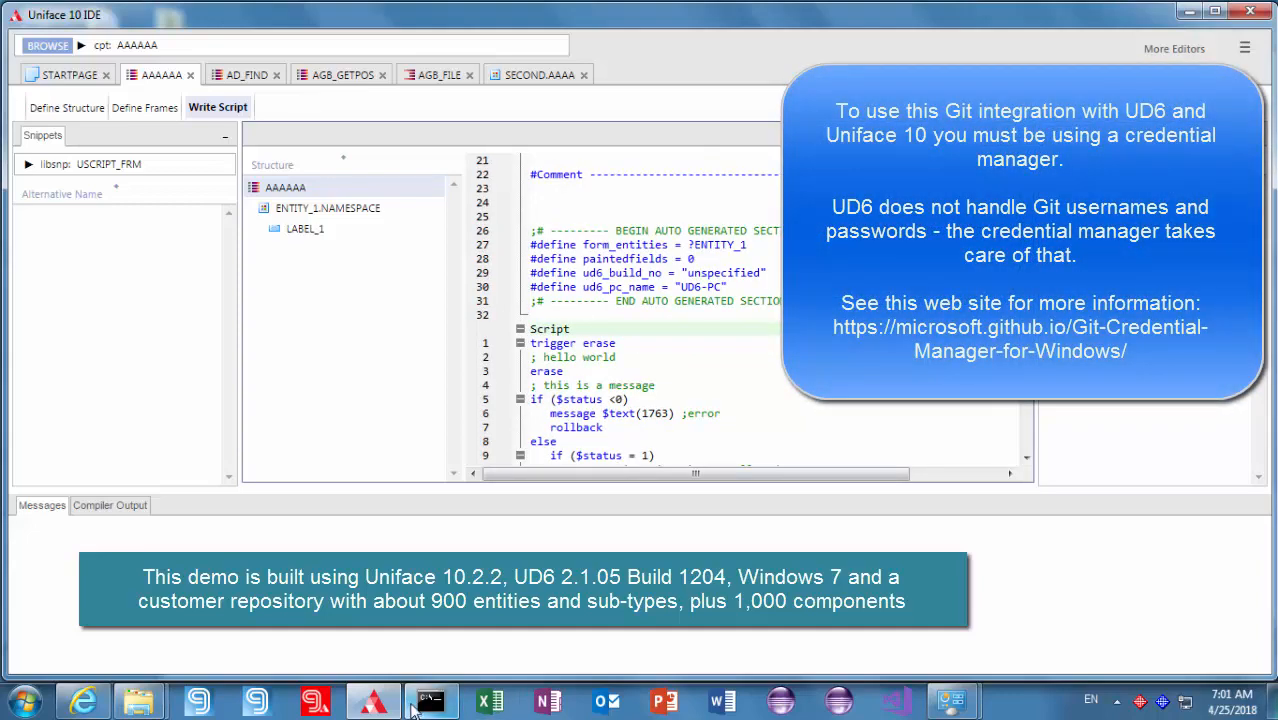
- Run "git.exe" pull origin master, signing in as 'sales' in Git Credential Manager
click(432, 700)
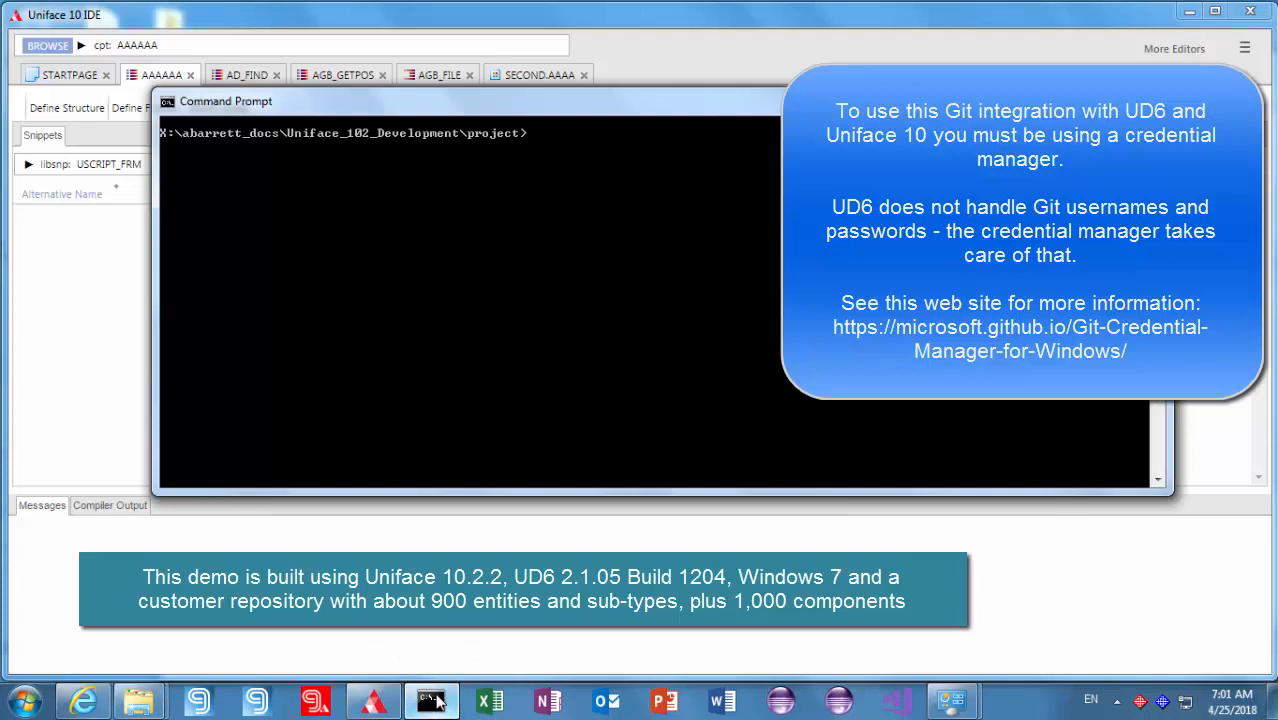
text("git.exe" pull origin master)
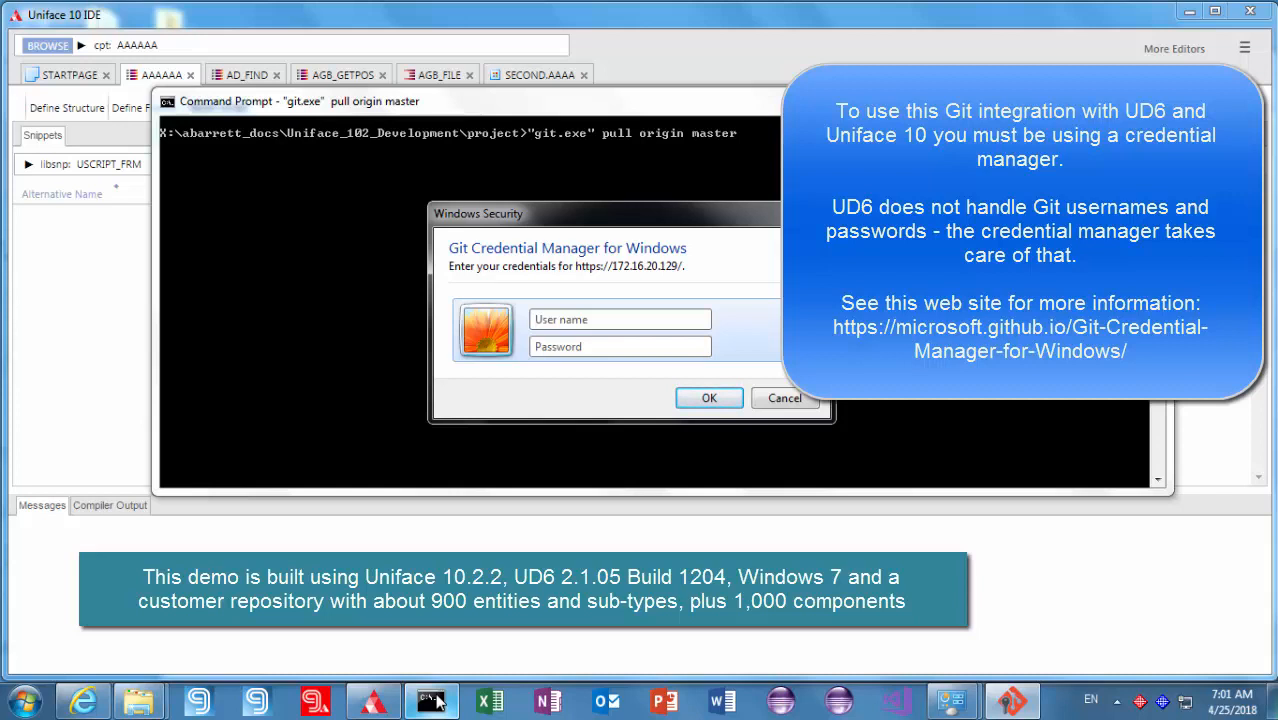
text(sales)
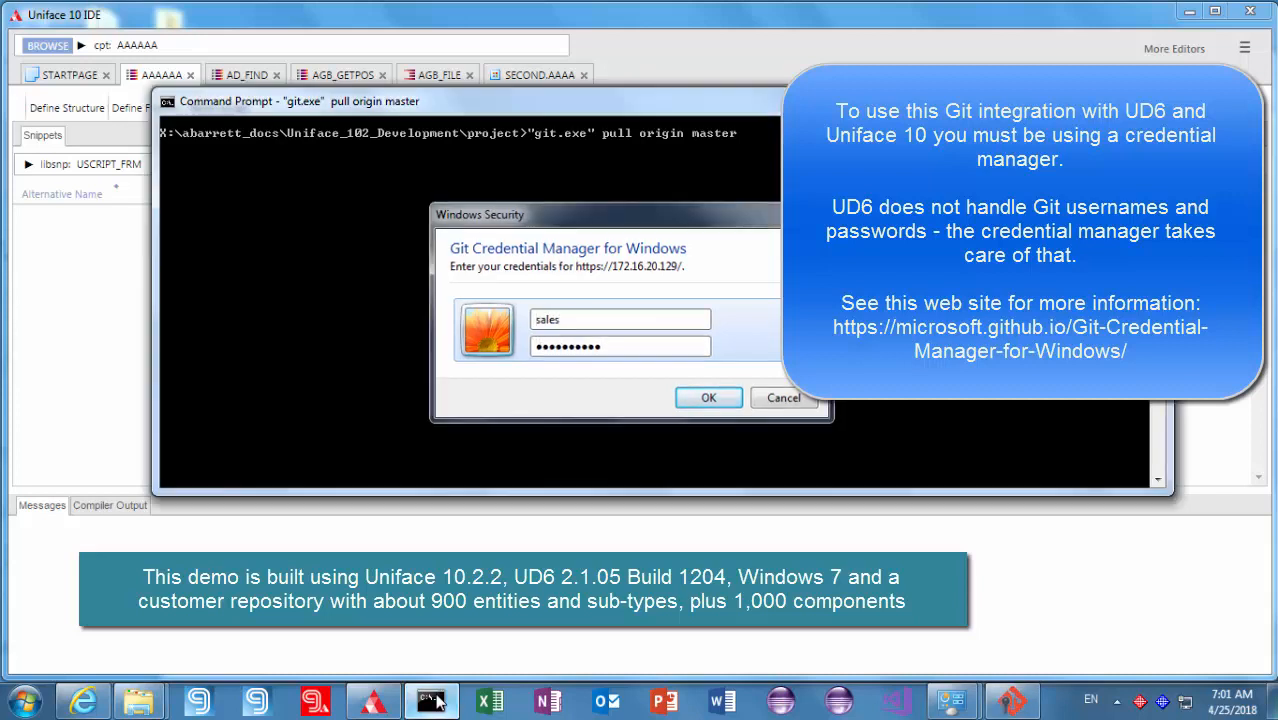
click(708, 396)
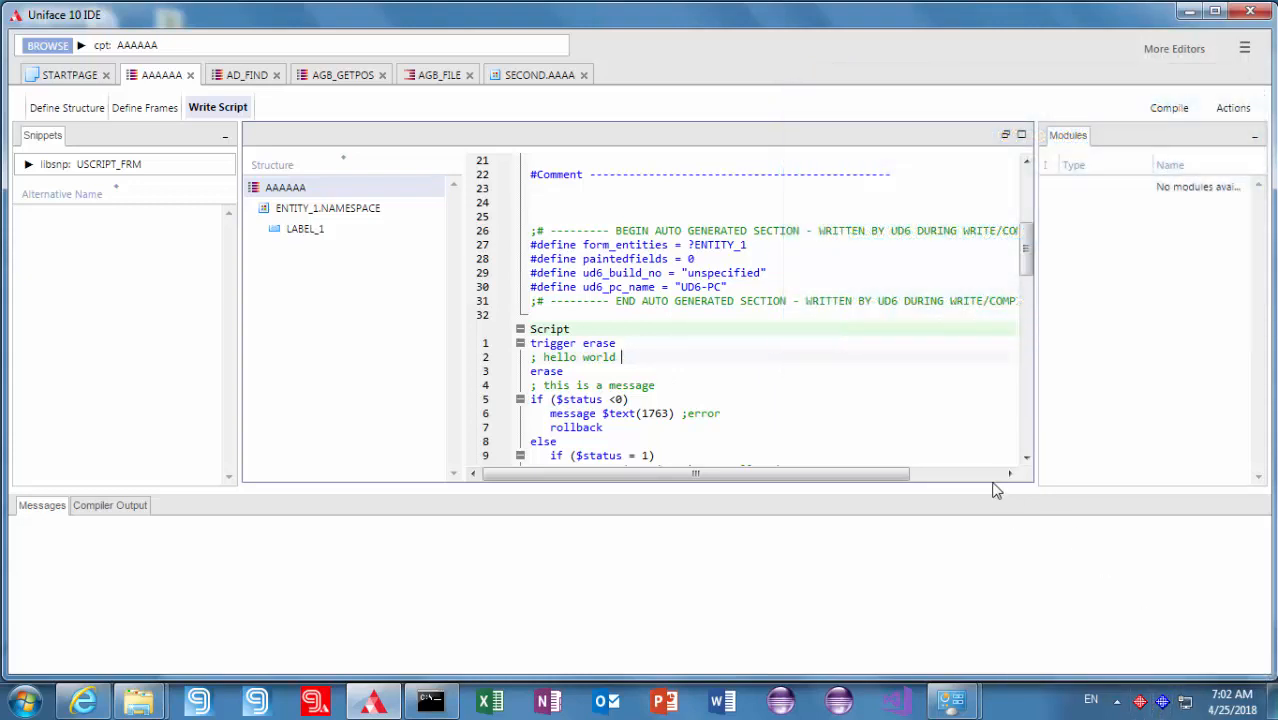
mouse_move(238, 690)
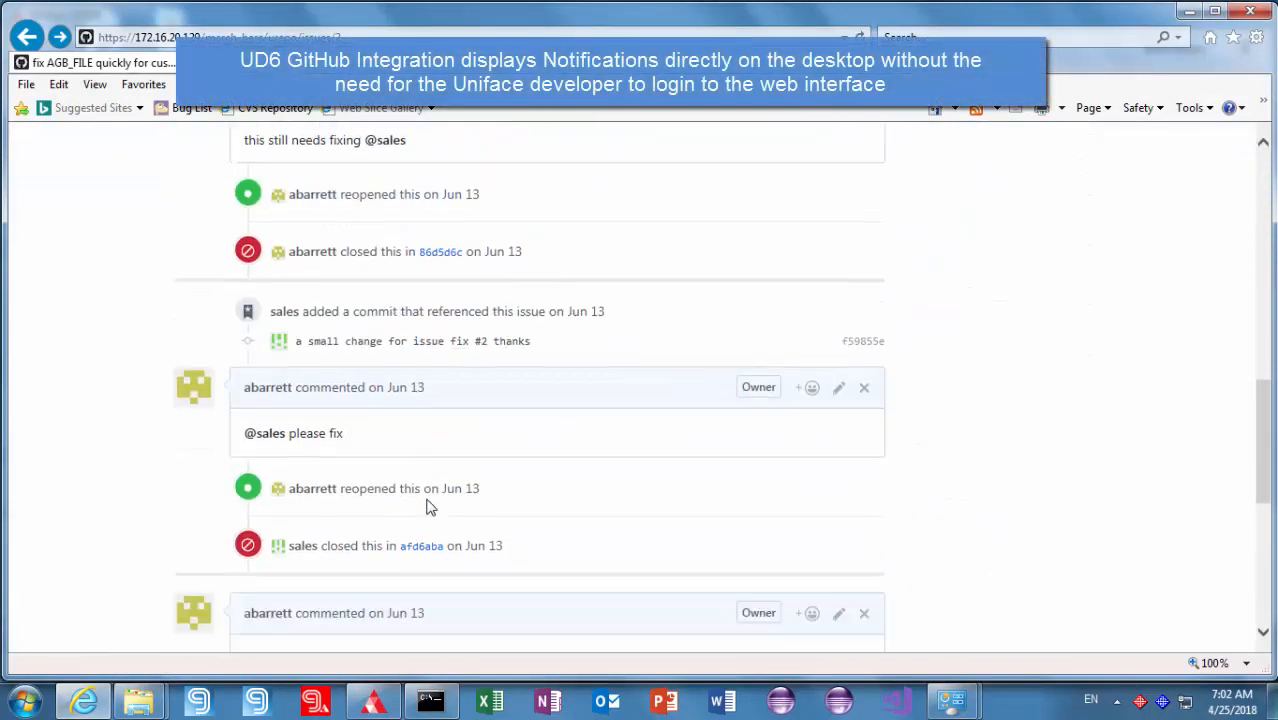
scroll(down, 3)
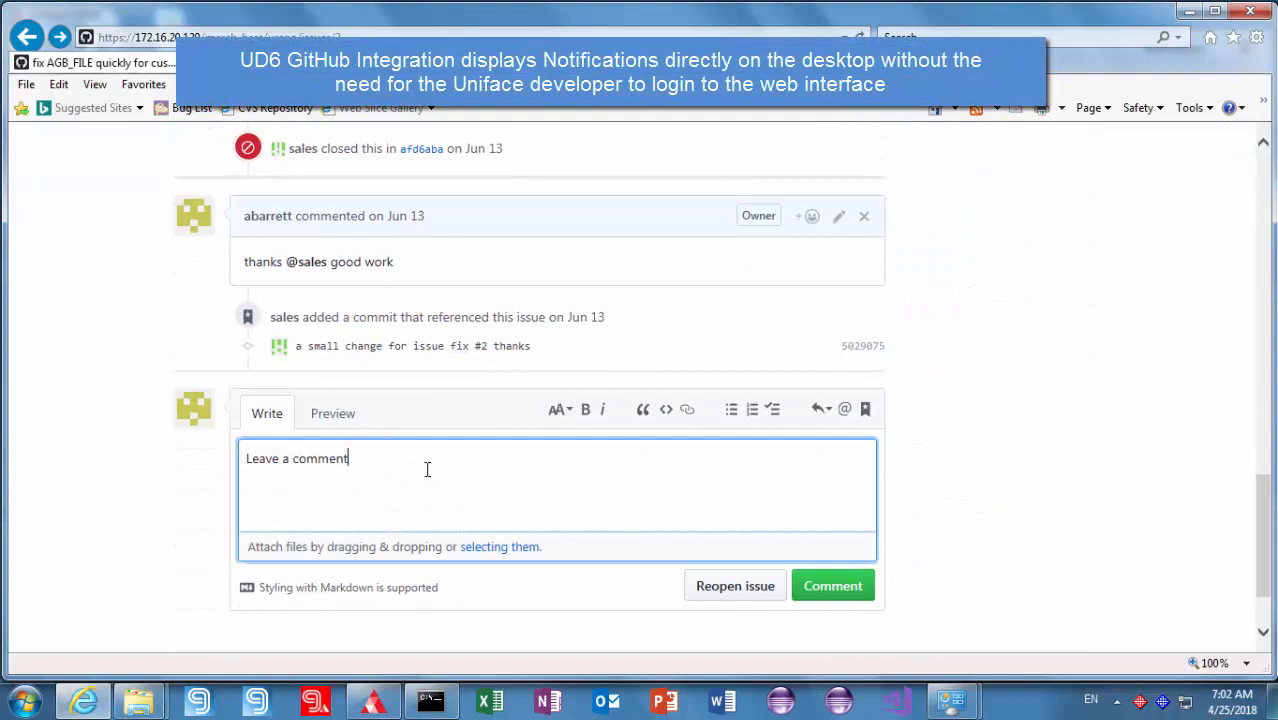
double_click(296, 458)
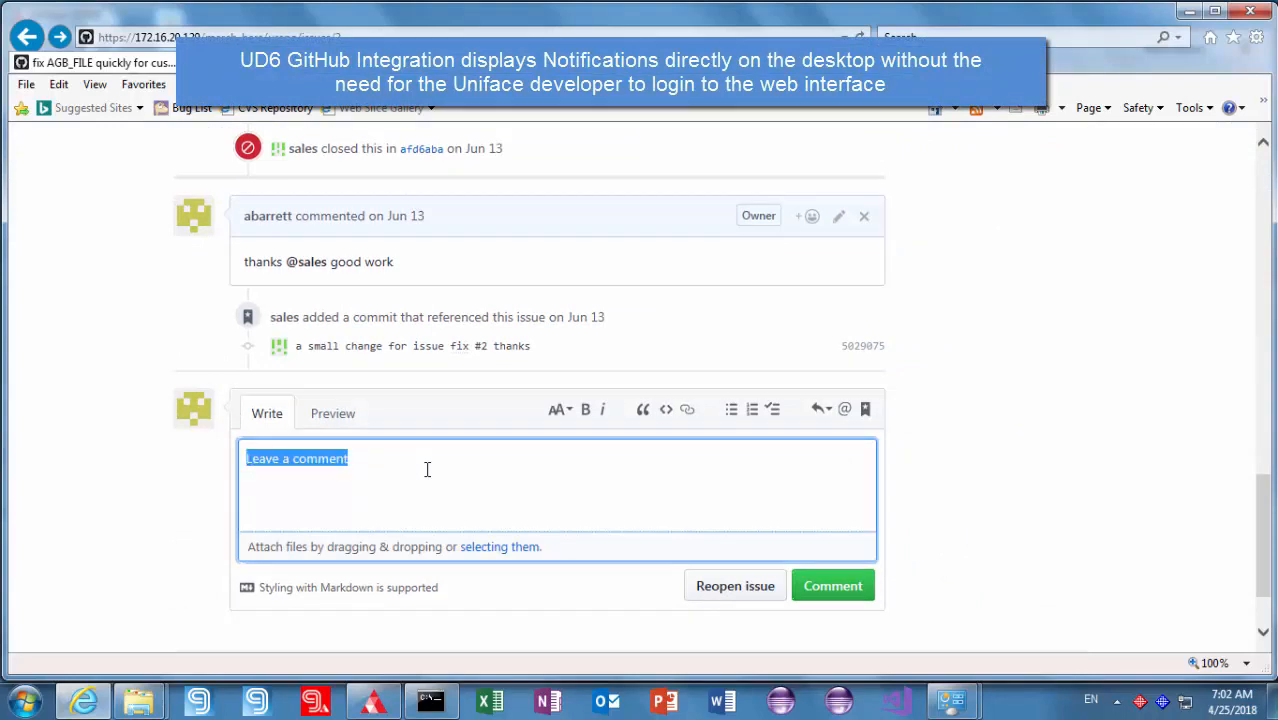
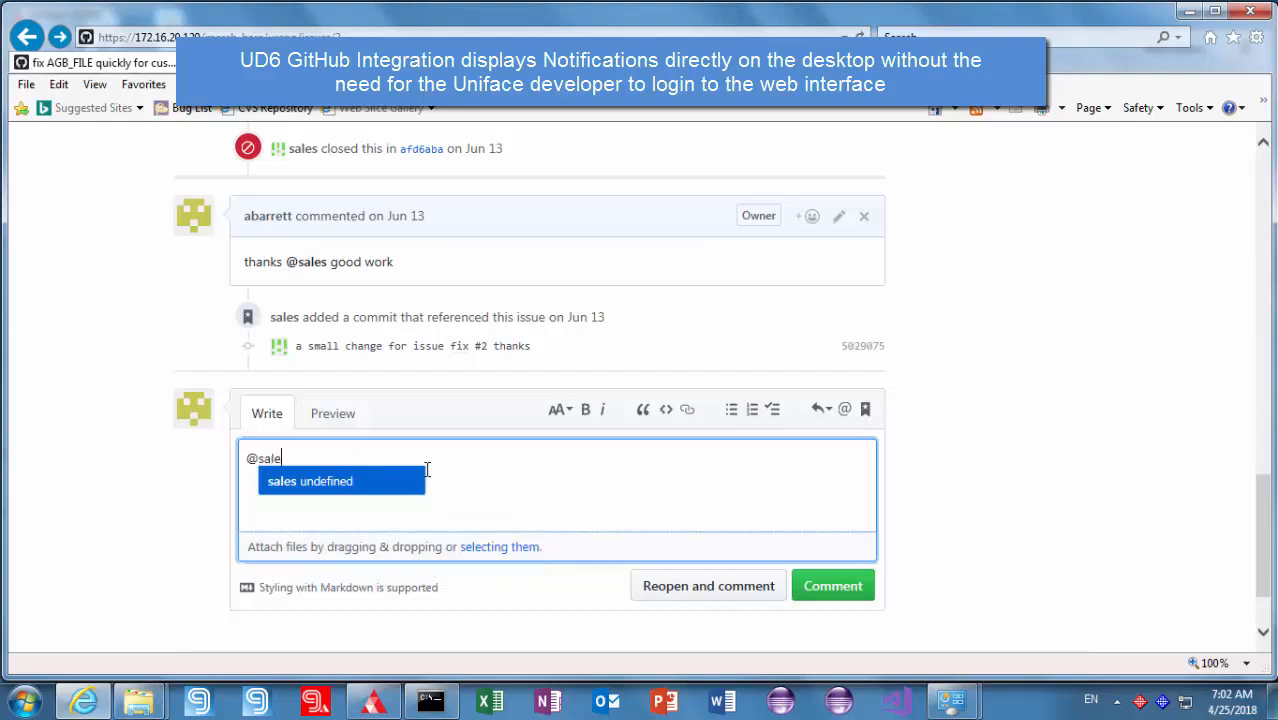
click(310, 480)
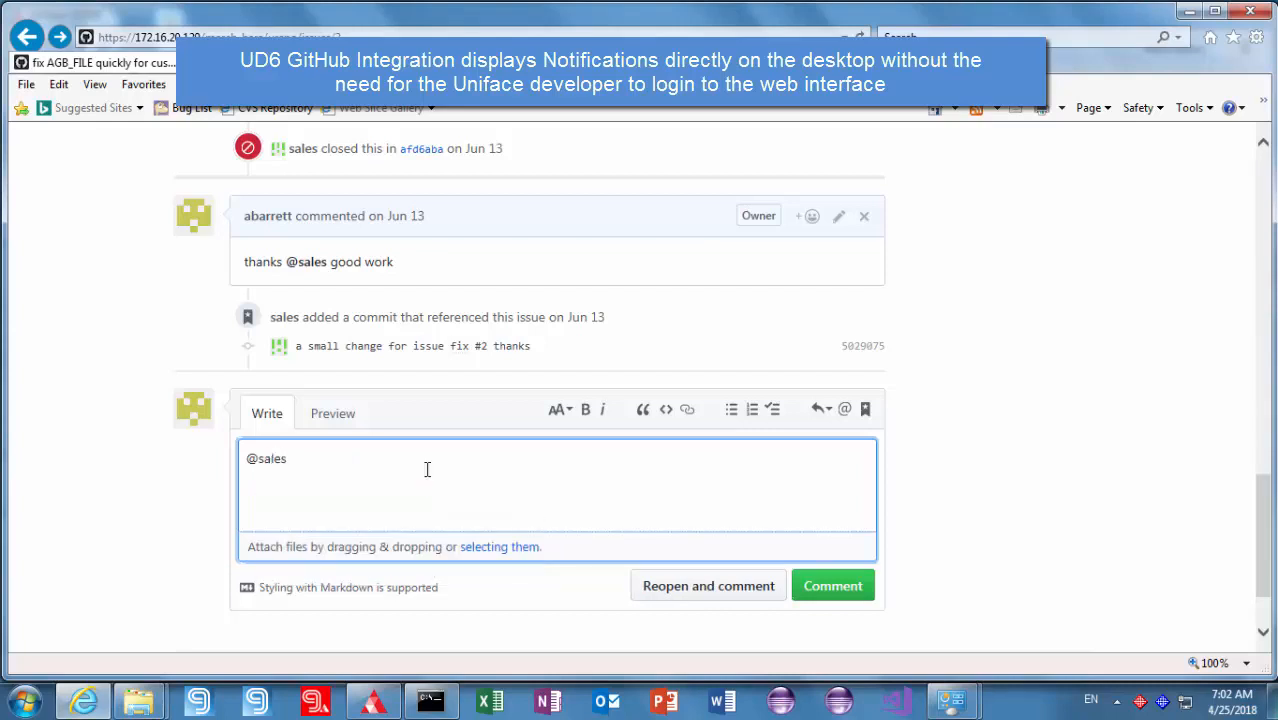
text(we need a fi)
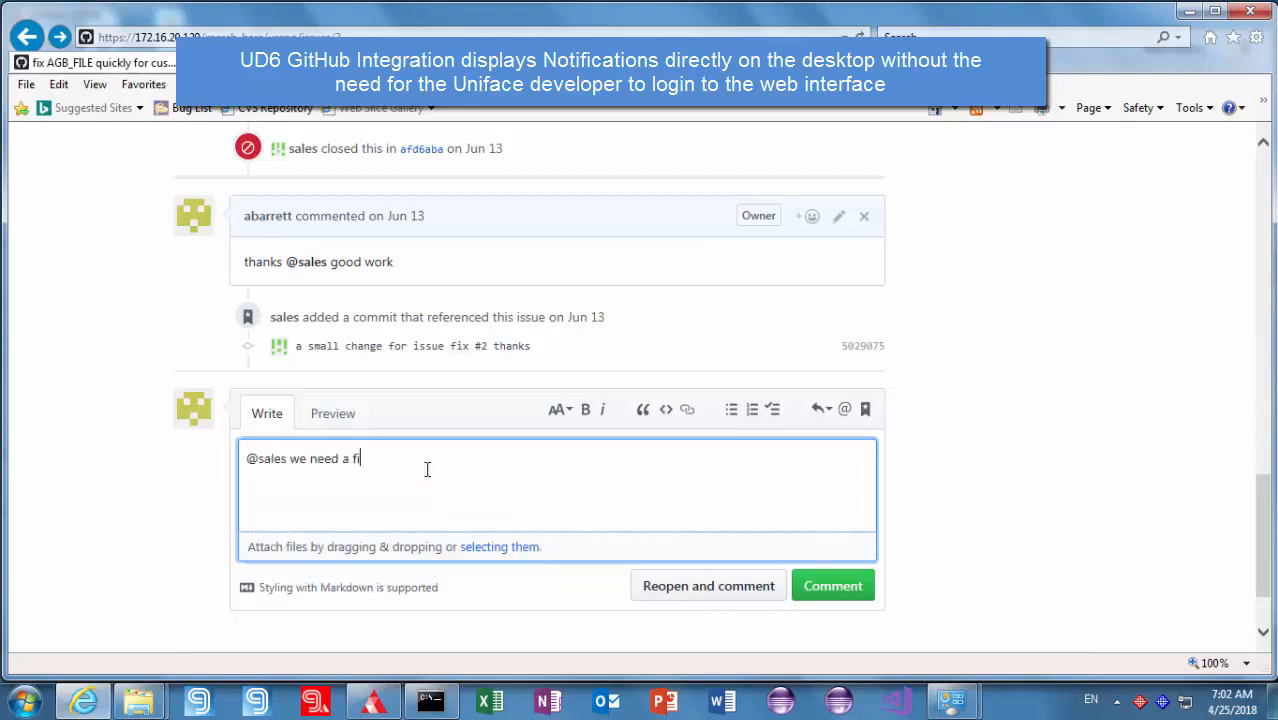
text(x for this ASAP)
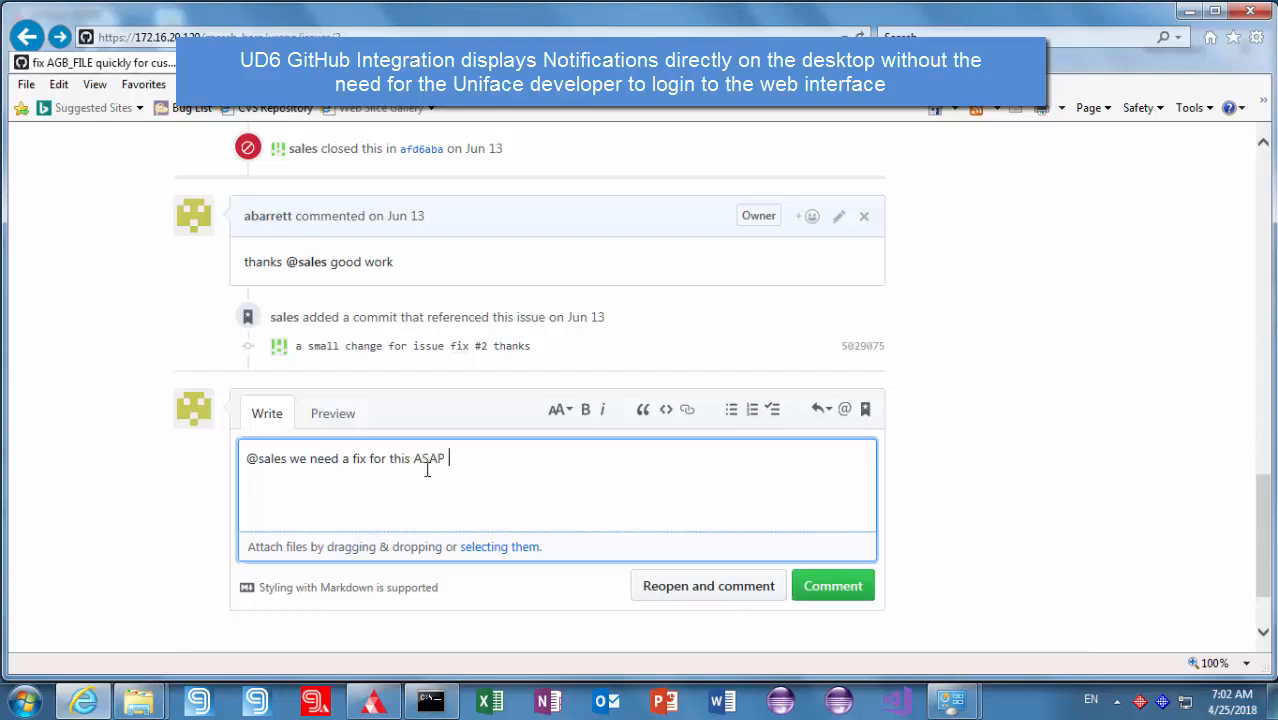
text(- the)
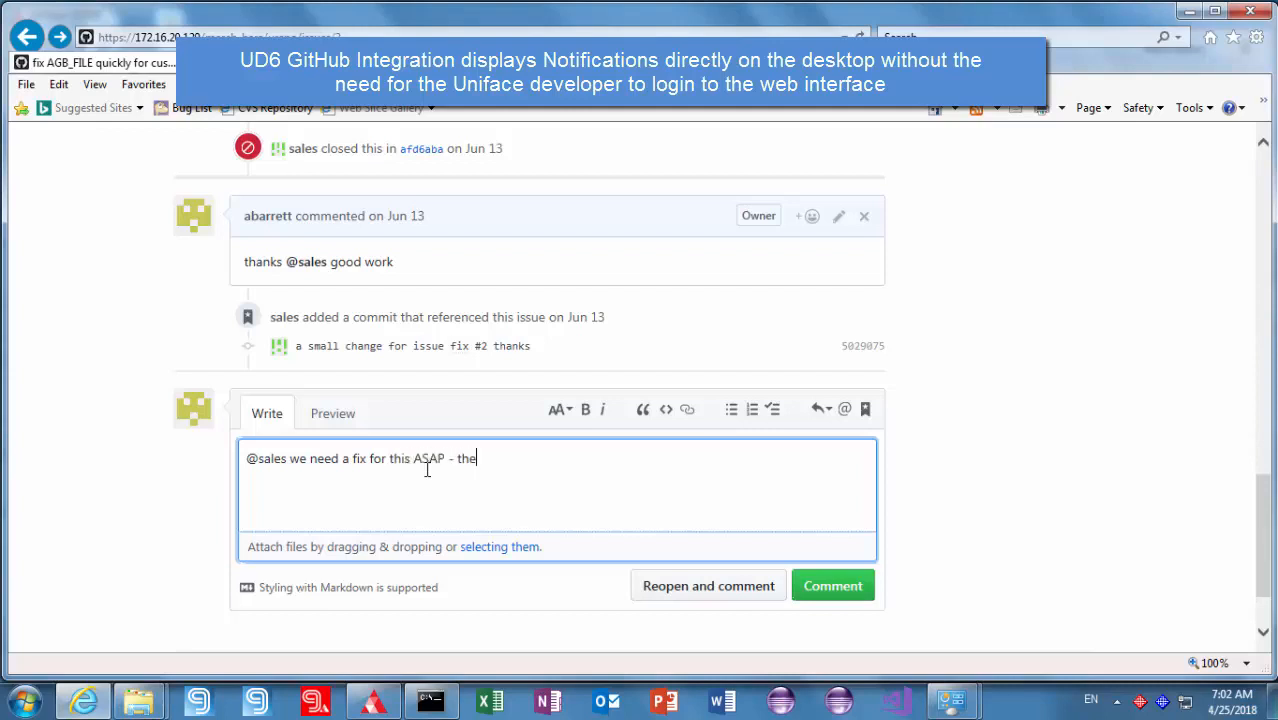
text(customer says it's still not working.)
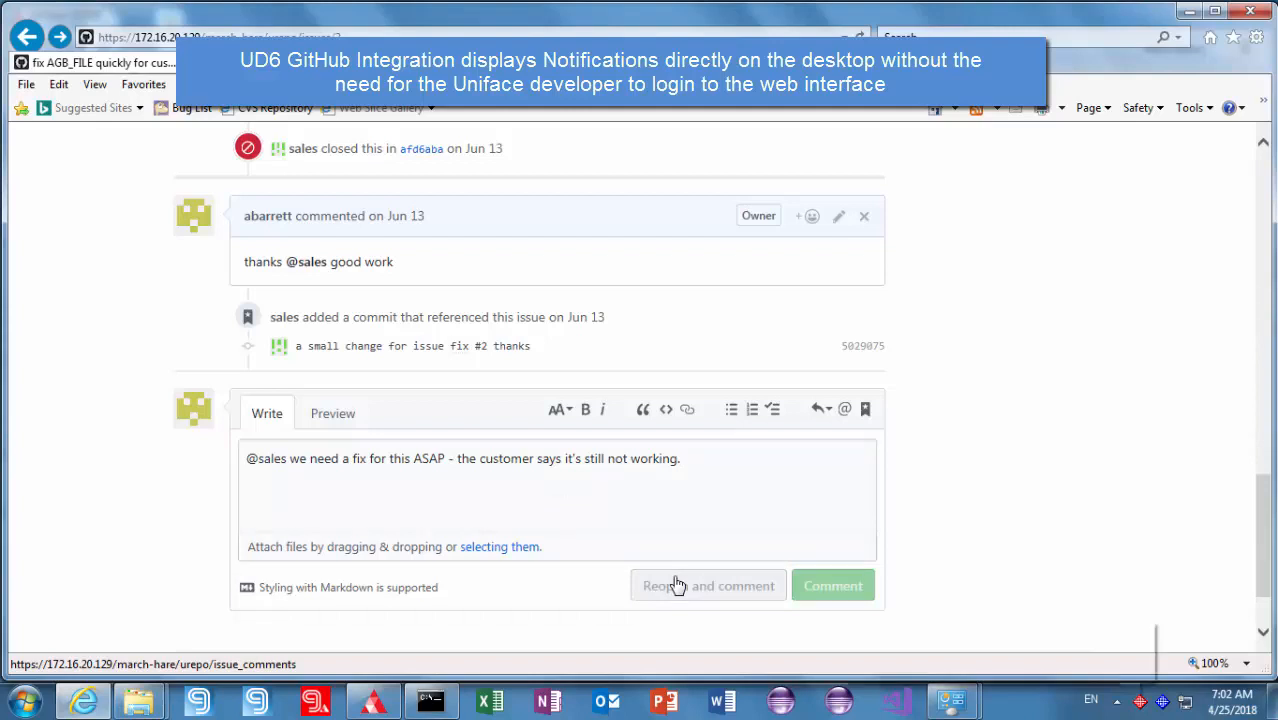
click(708, 584)
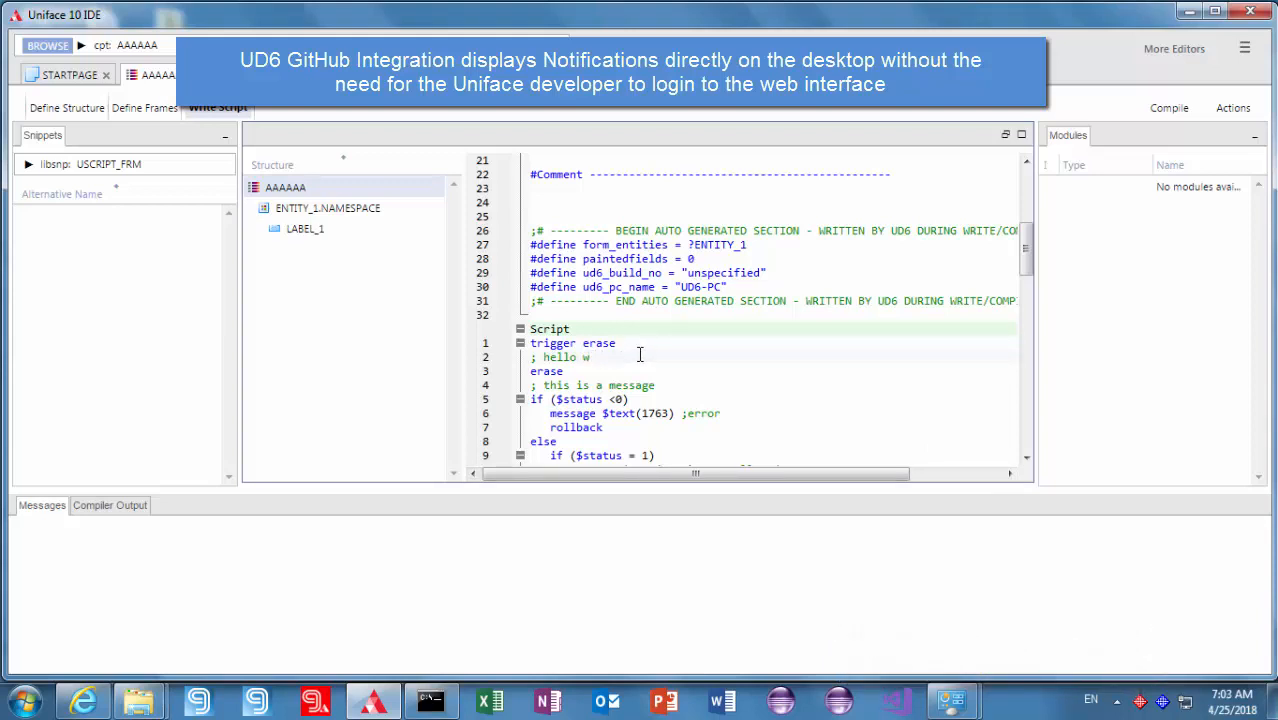
- Add the comment '; good spot to make a change' in the AAAAAA erase trigger
text(tus)
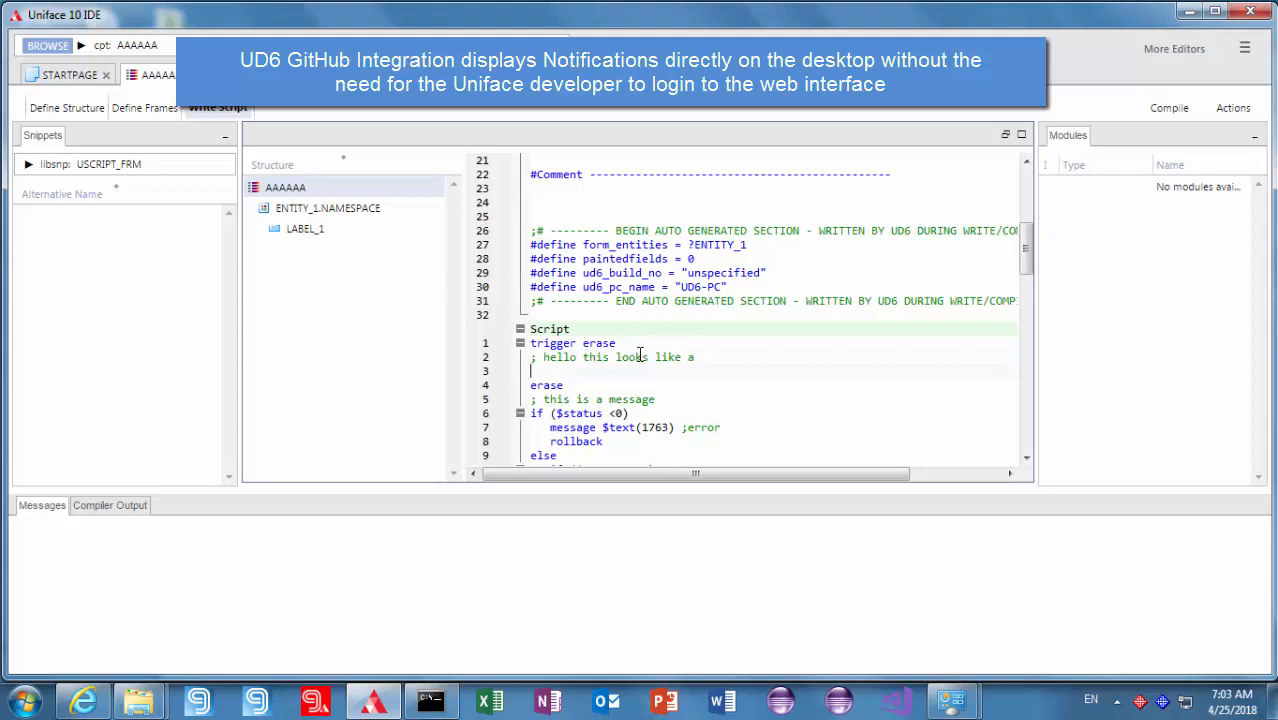
text(; good s)
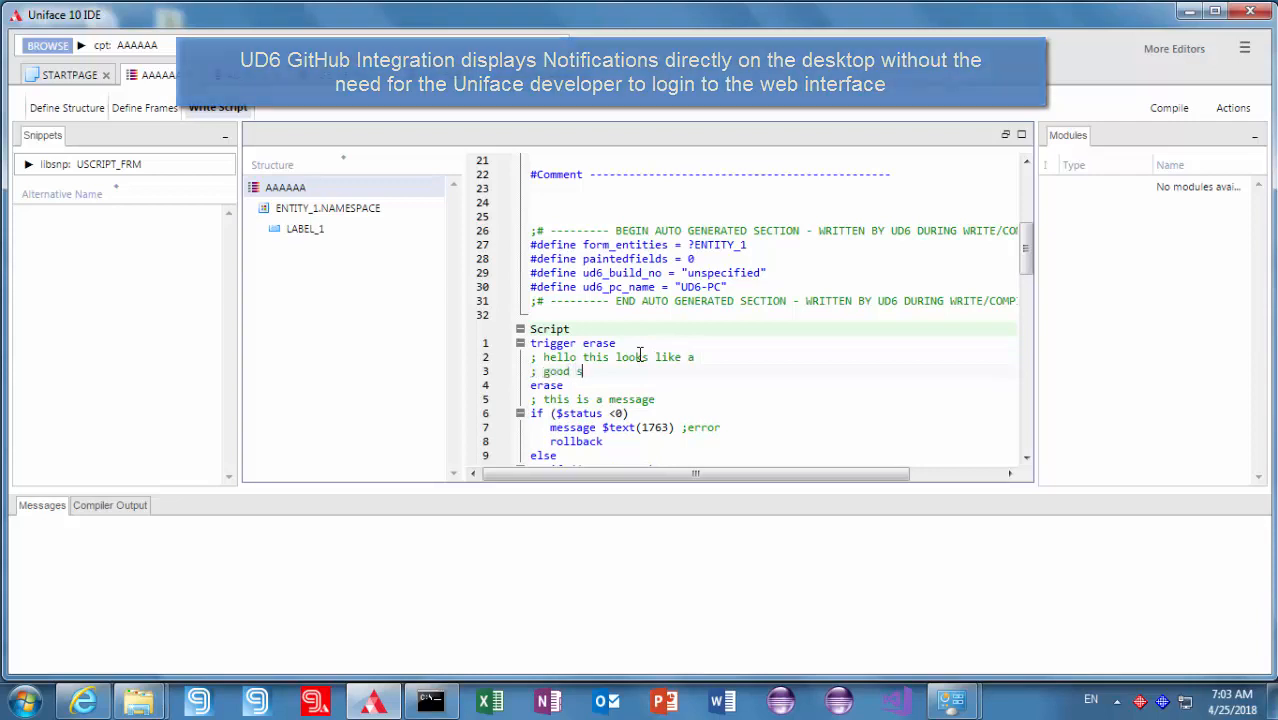
text(pot to make a)
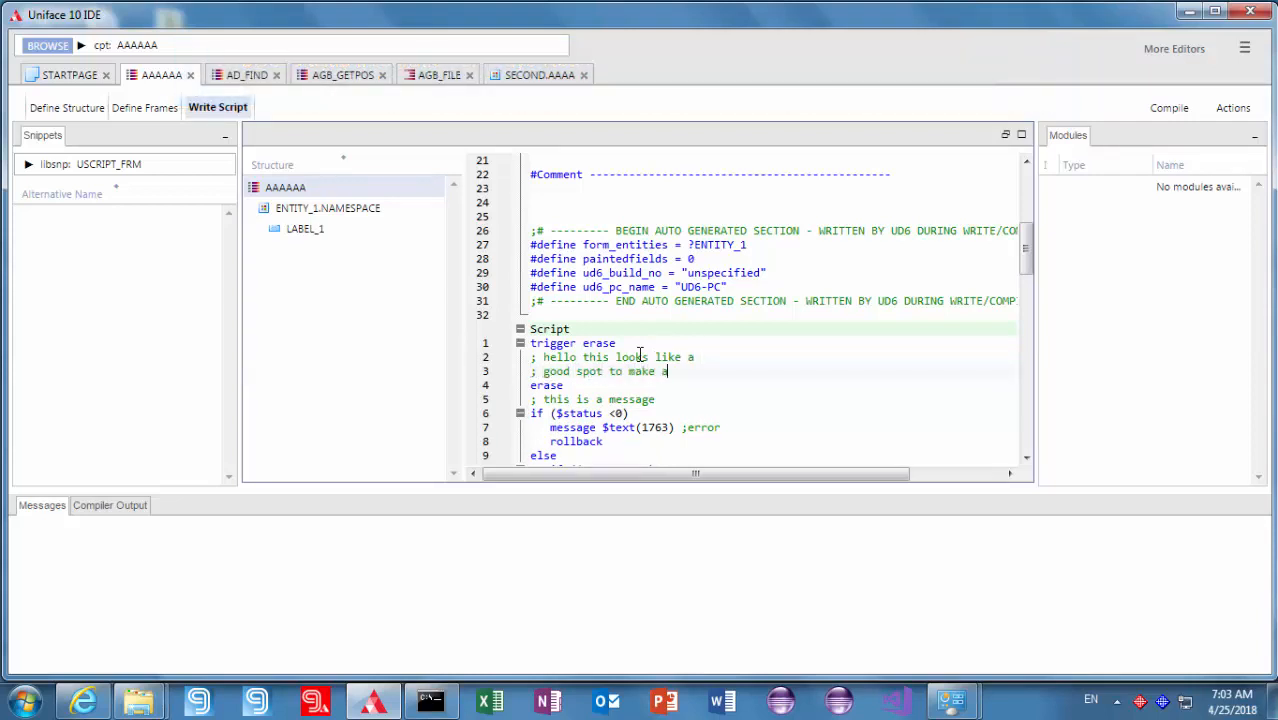
text(change to fix)
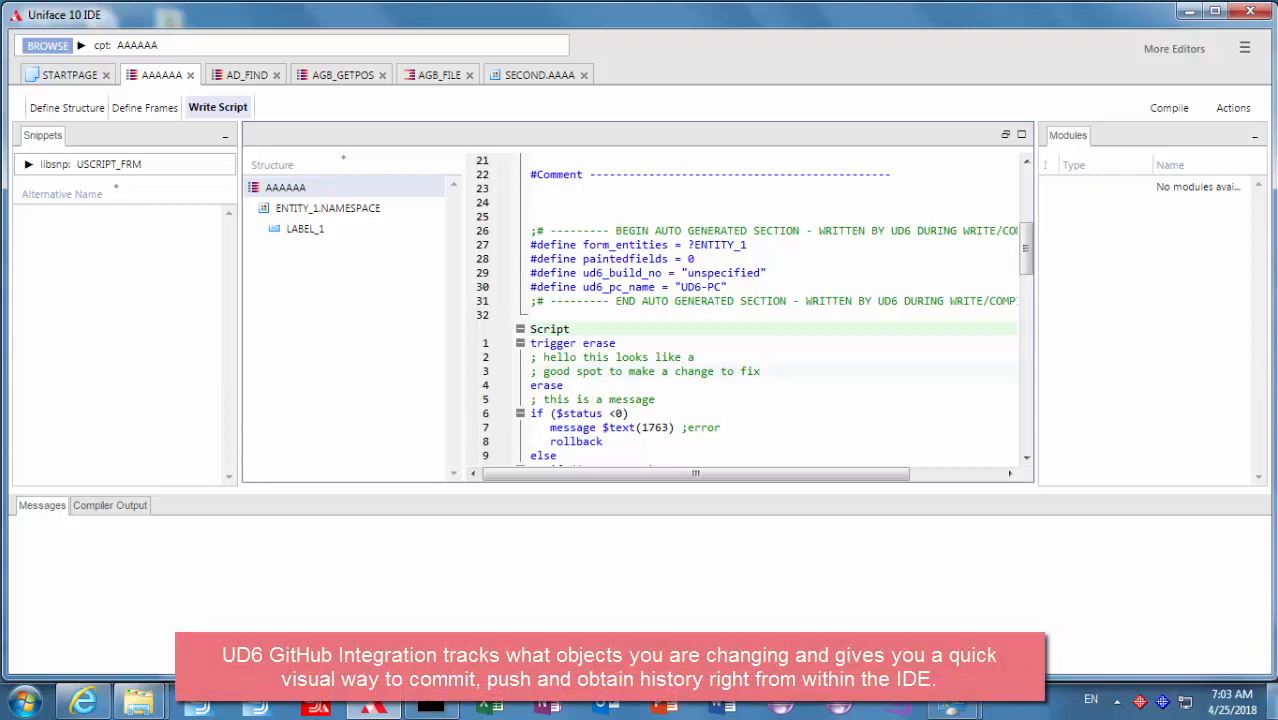
- Finish the comment as 'to fix #2 issue' and move to the SECOND.AAAA entity
click(758, 370)
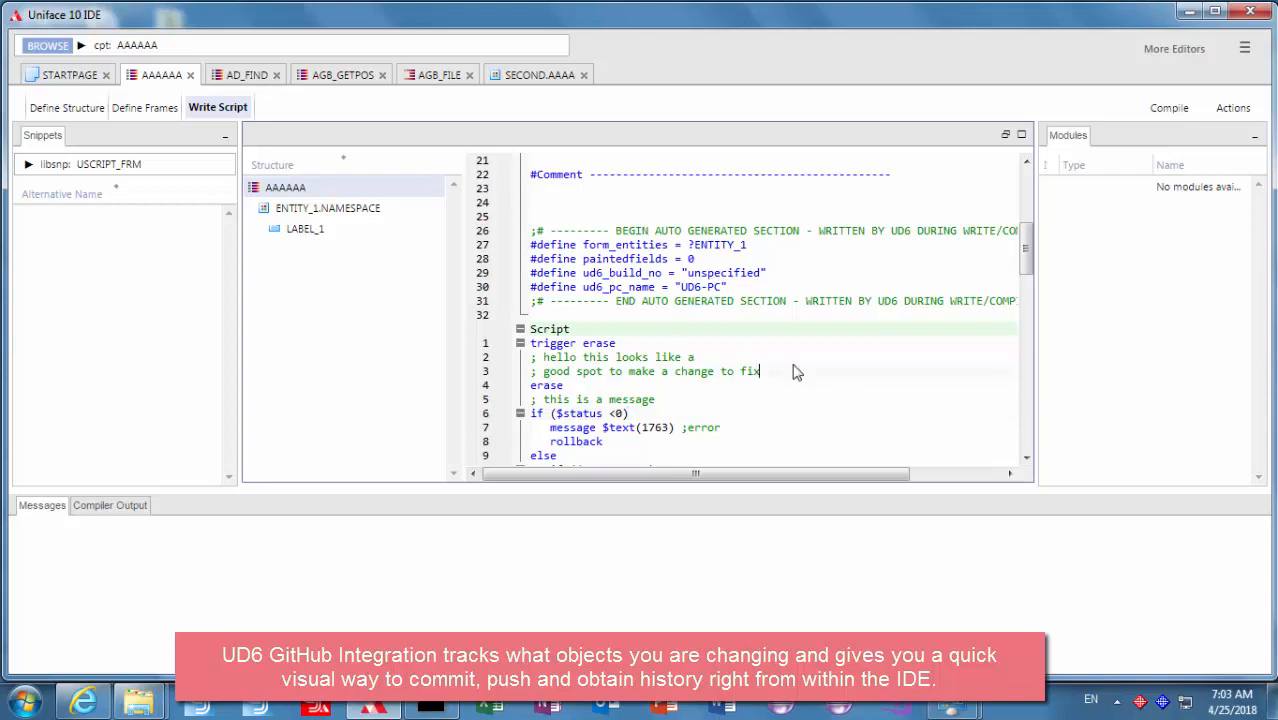
text(issue fix #2)
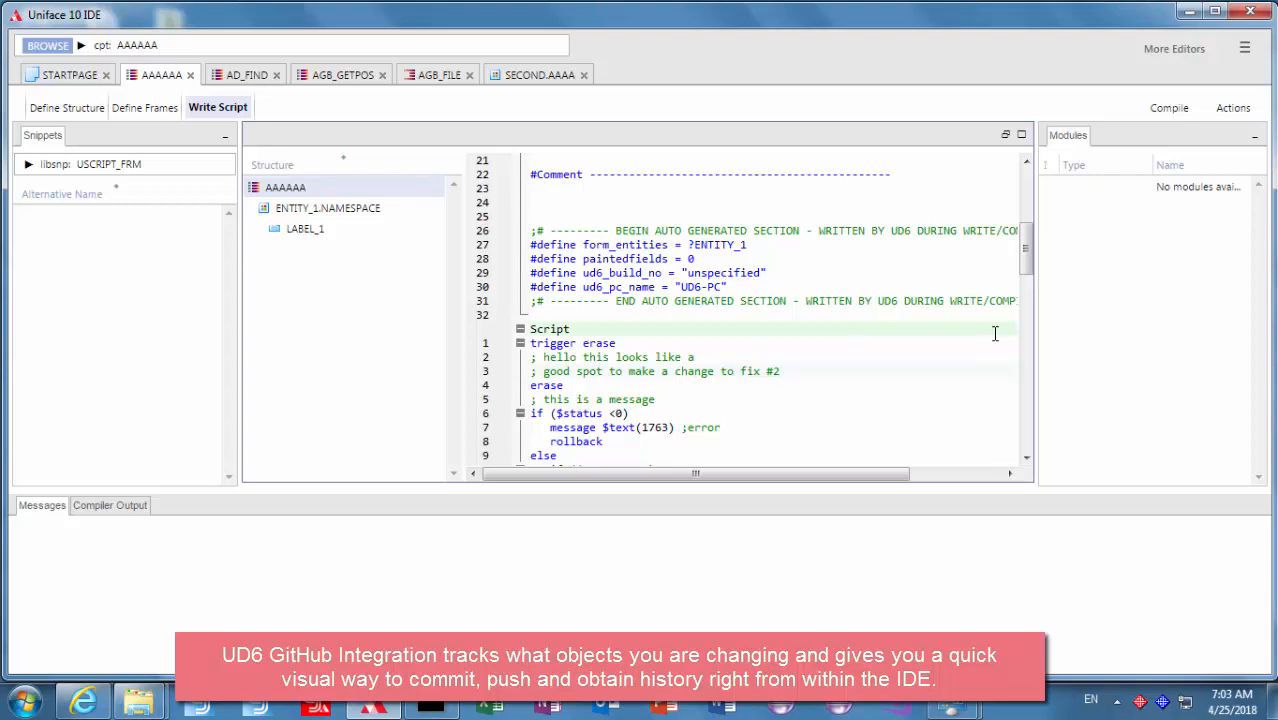
text(iss)
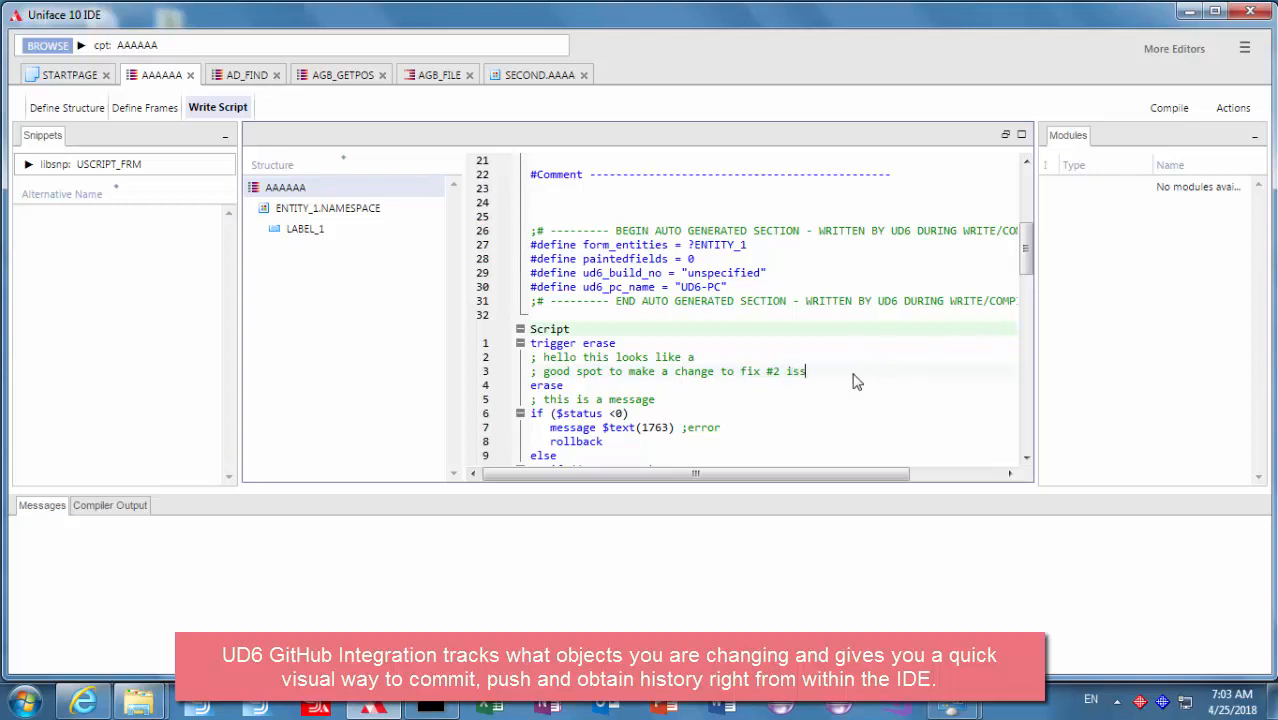
text(ue)
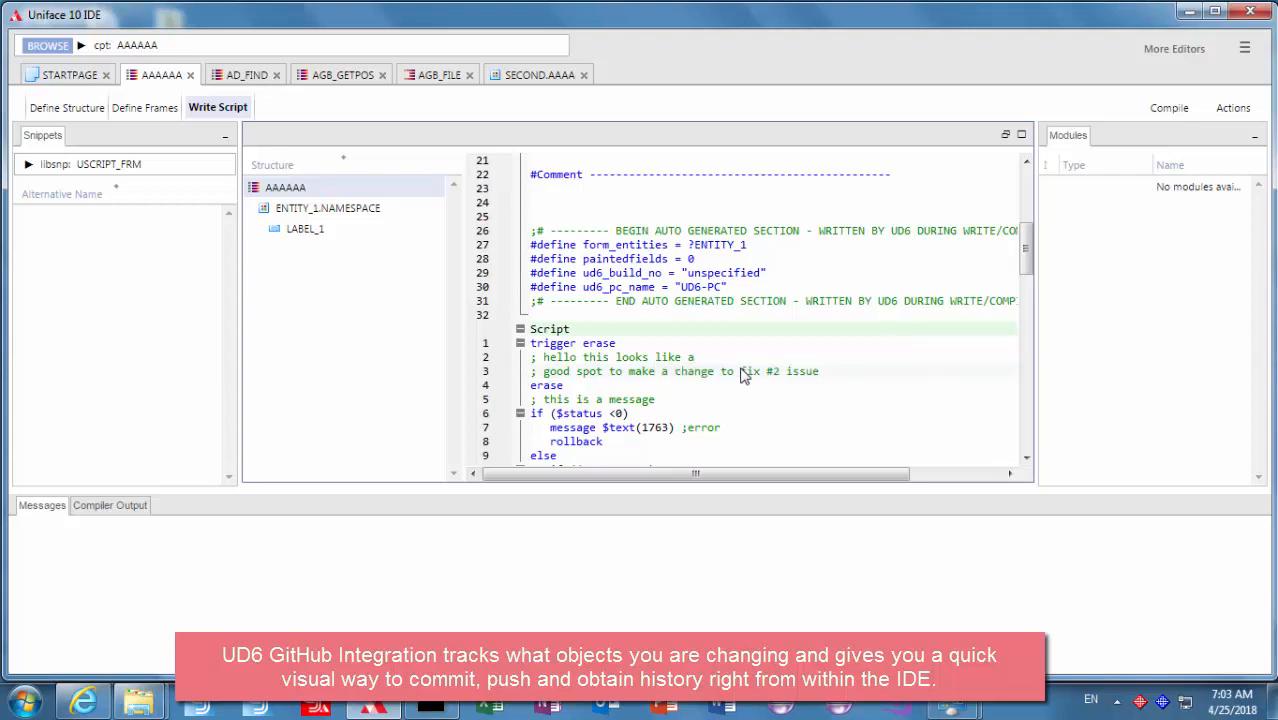
click(538, 74)
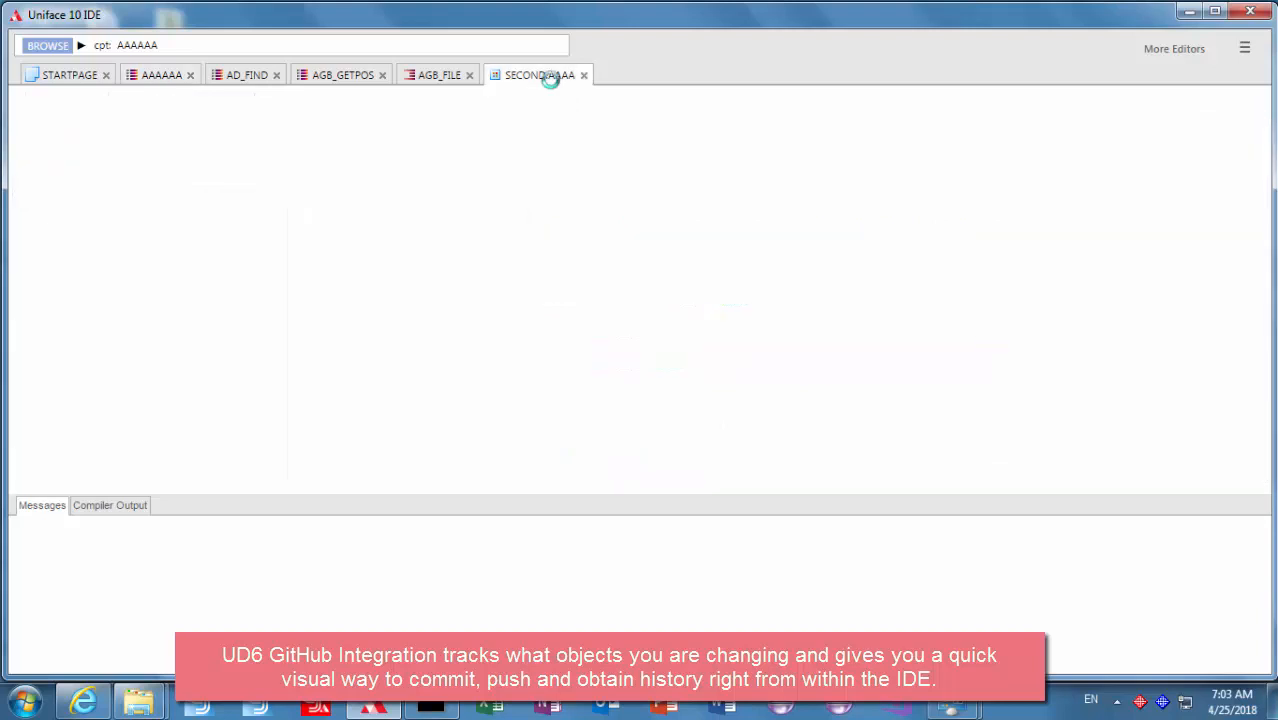
- Review the SECOND.AAAA, AGB_FILE and AGB_GETPOS scripts, each with its edited comment line
click(540, 74)
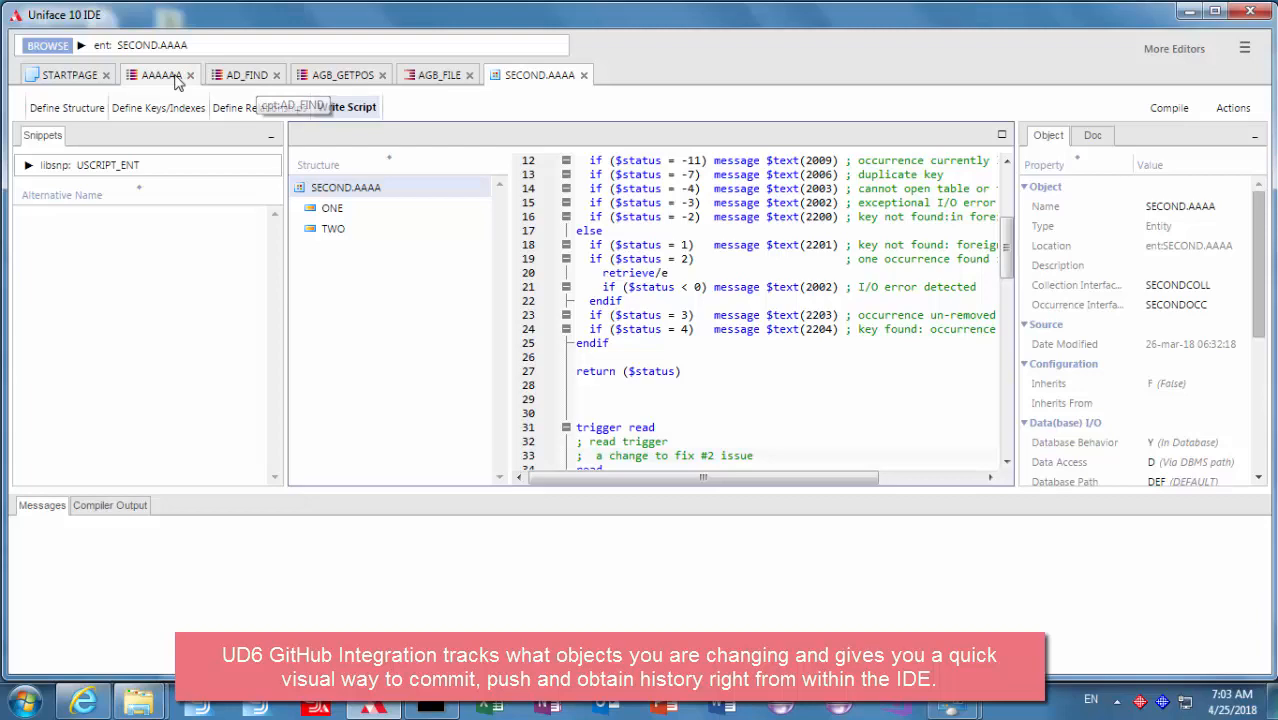
click(438, 74)
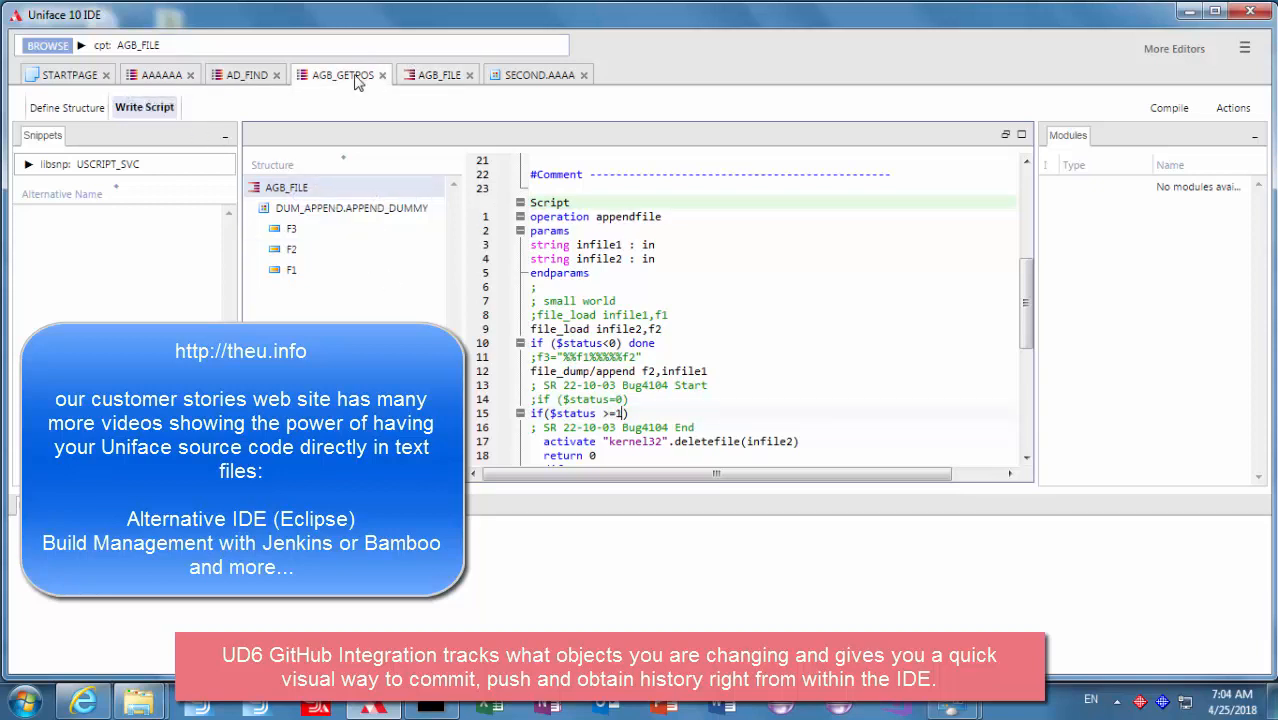
click(338, 74)
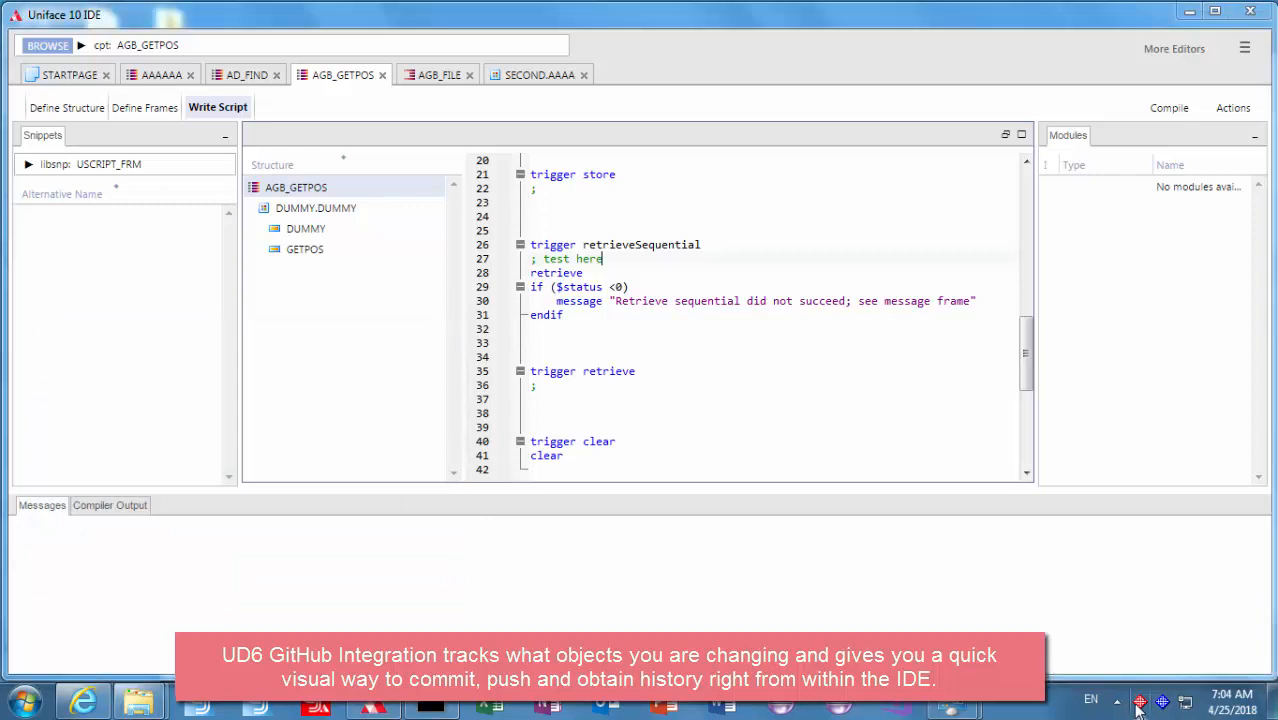
click(1140, 700)
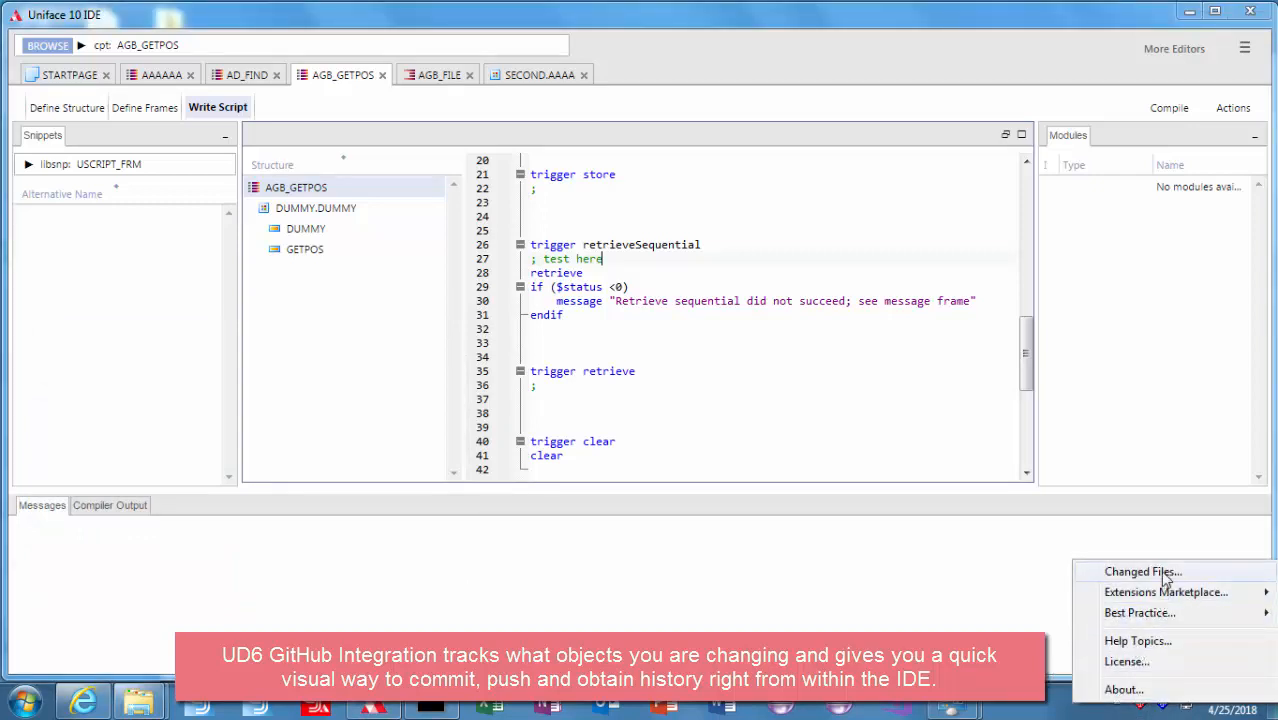
- Select AAAAAA.XML and SECOND-SECOND.XML in Changed Files and bring up their Git actions
click(1140, 572)
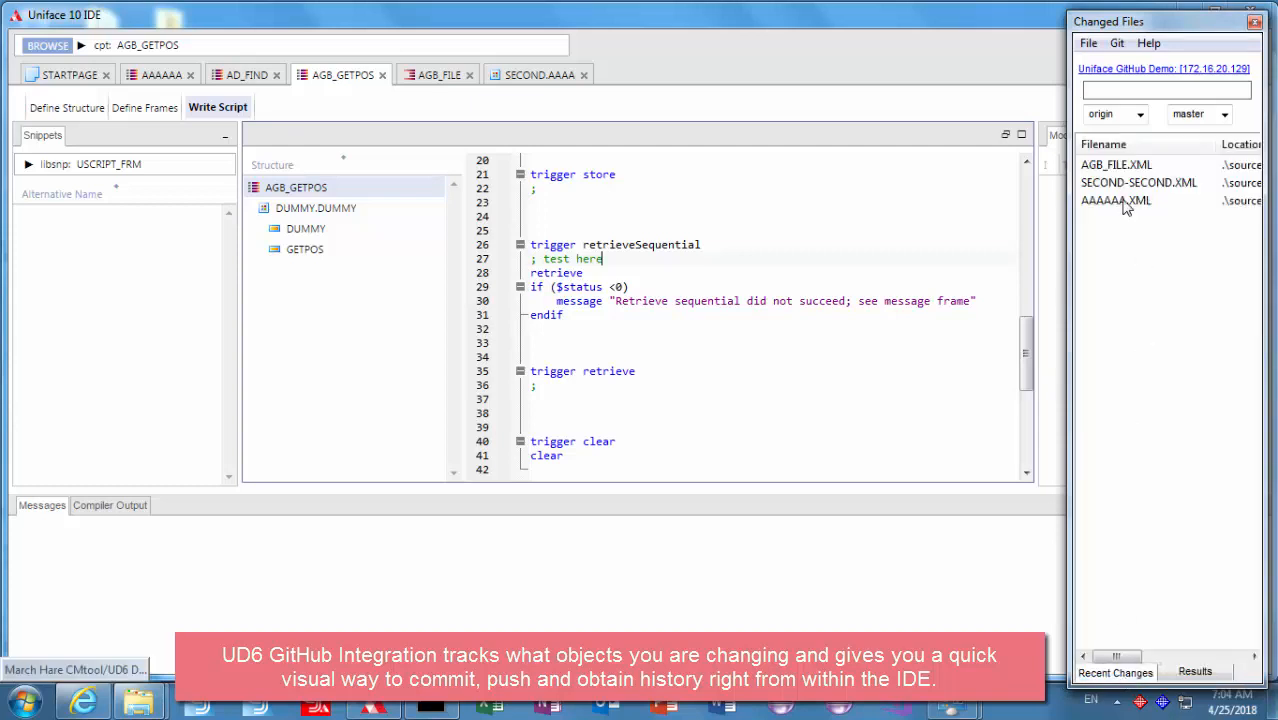
click(1116, 200)
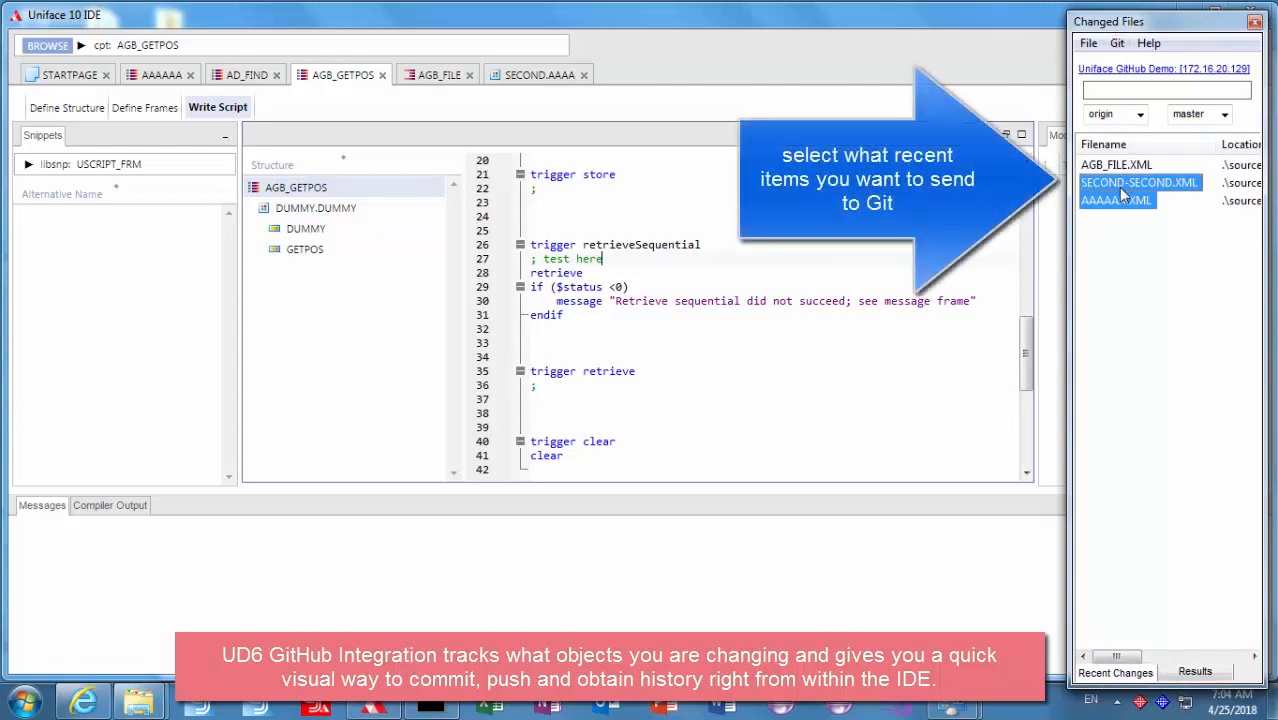
click(1116, 42)
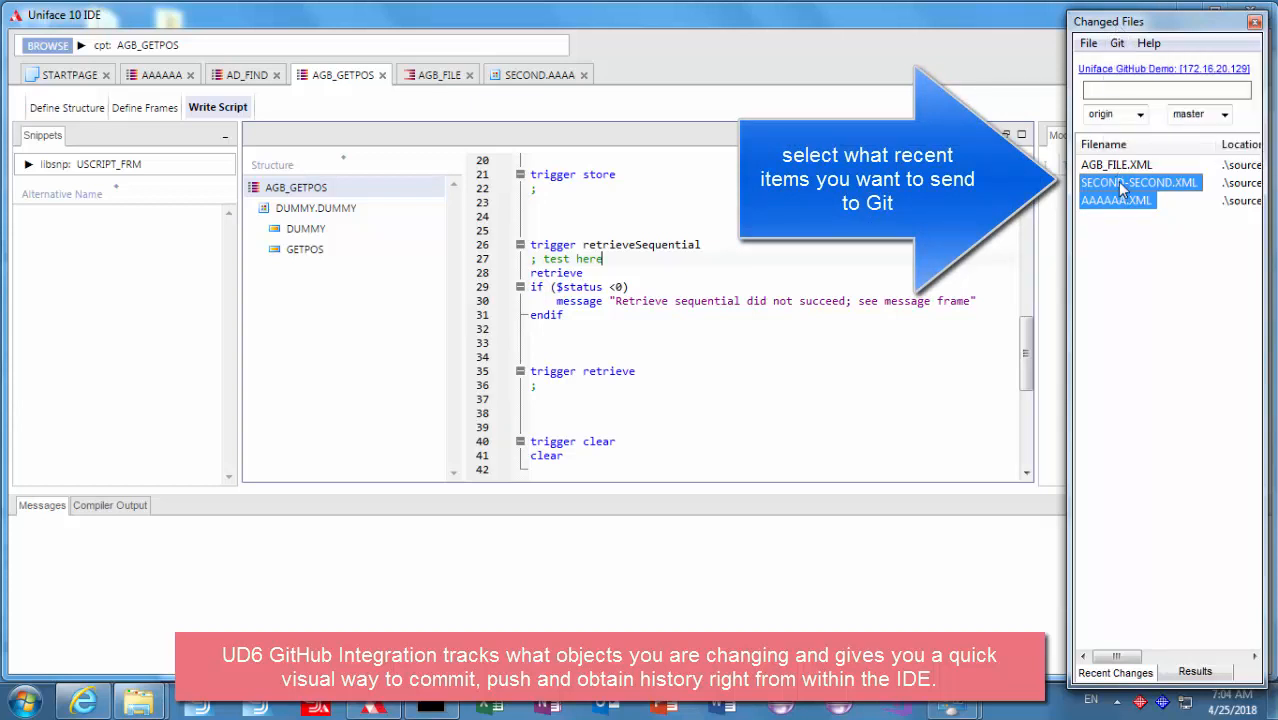
right_click(1116, 200)
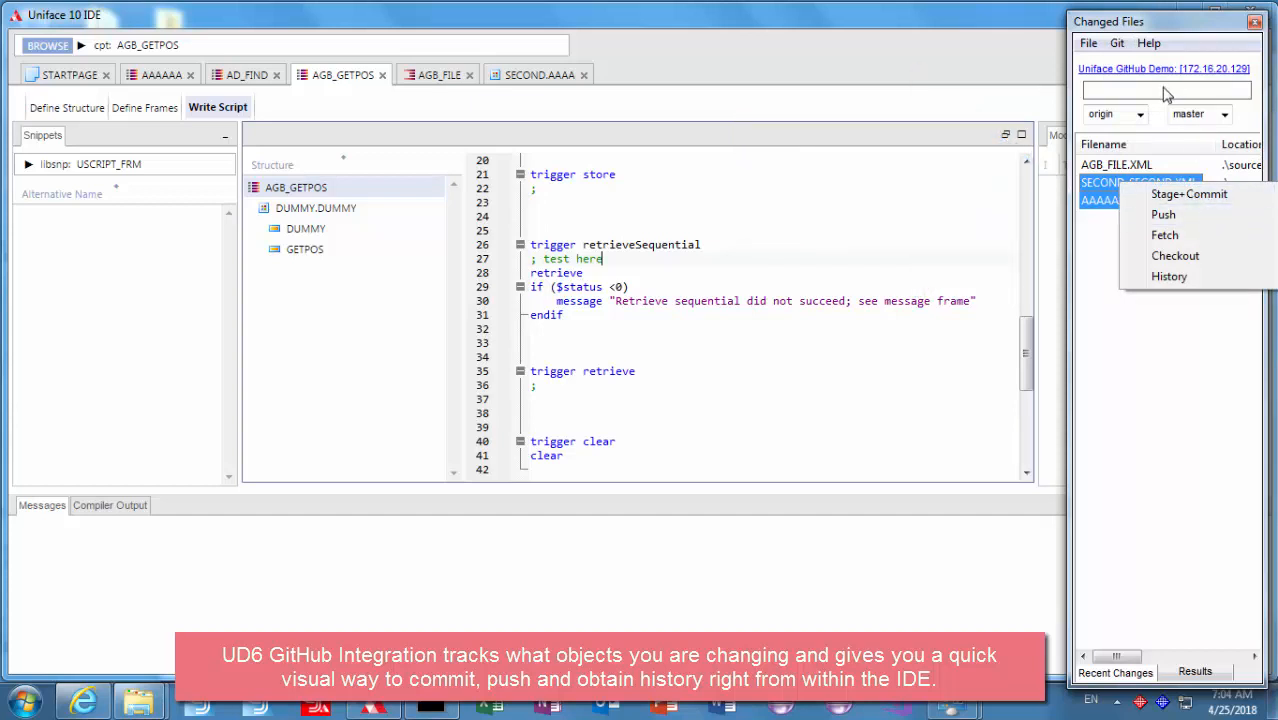
- Stage+Commit the two files with the message 'a change to fix #2 issue'
text(a change to fix #2 issue)
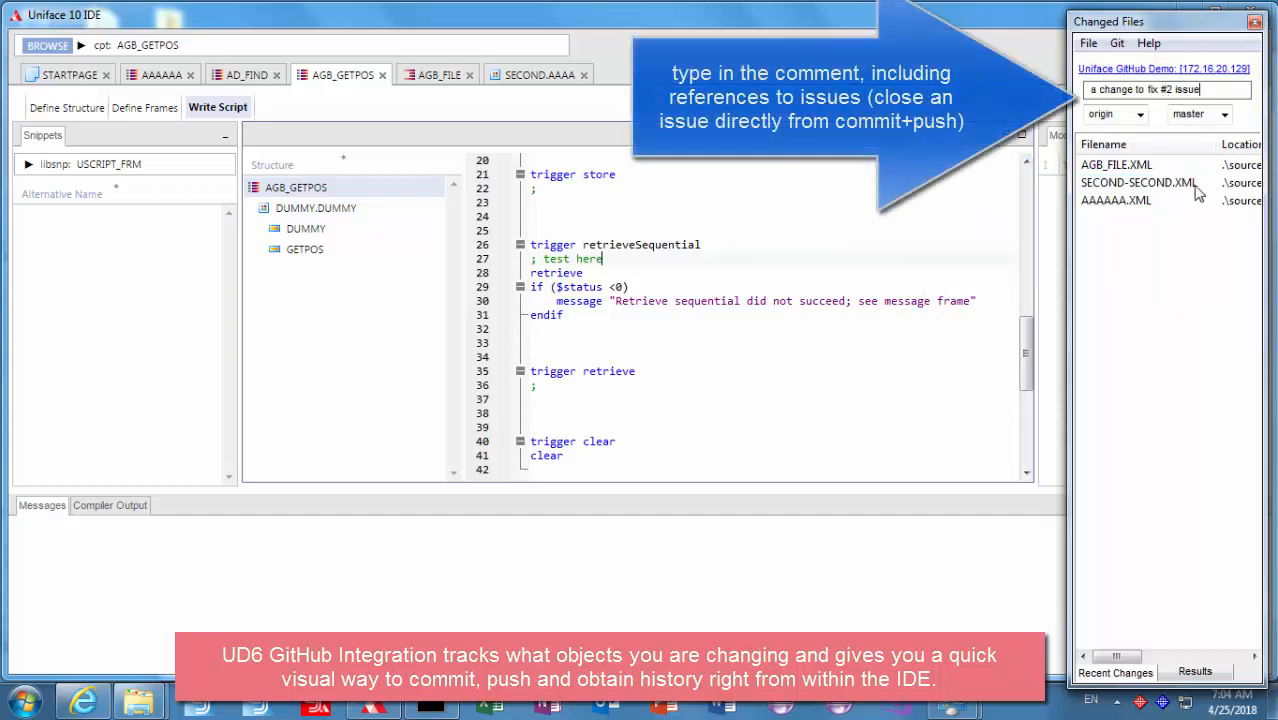
click(1138, 182)
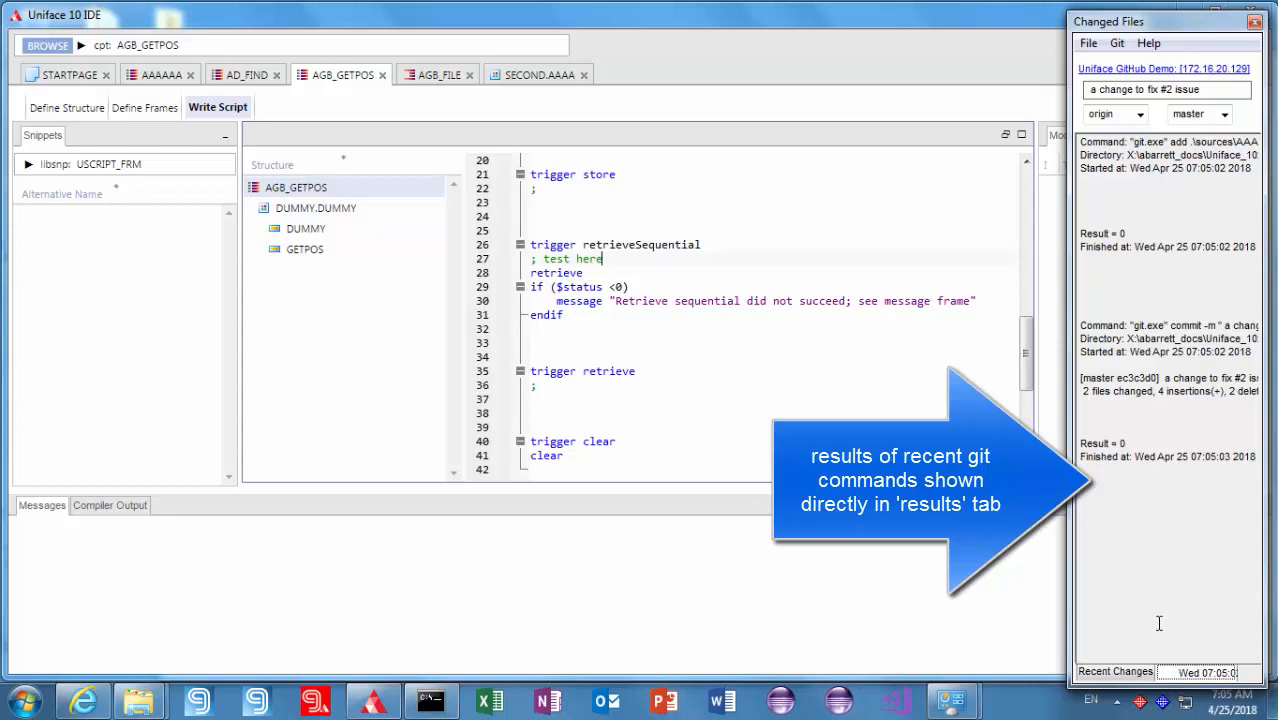
mouse_move(1146, 406)
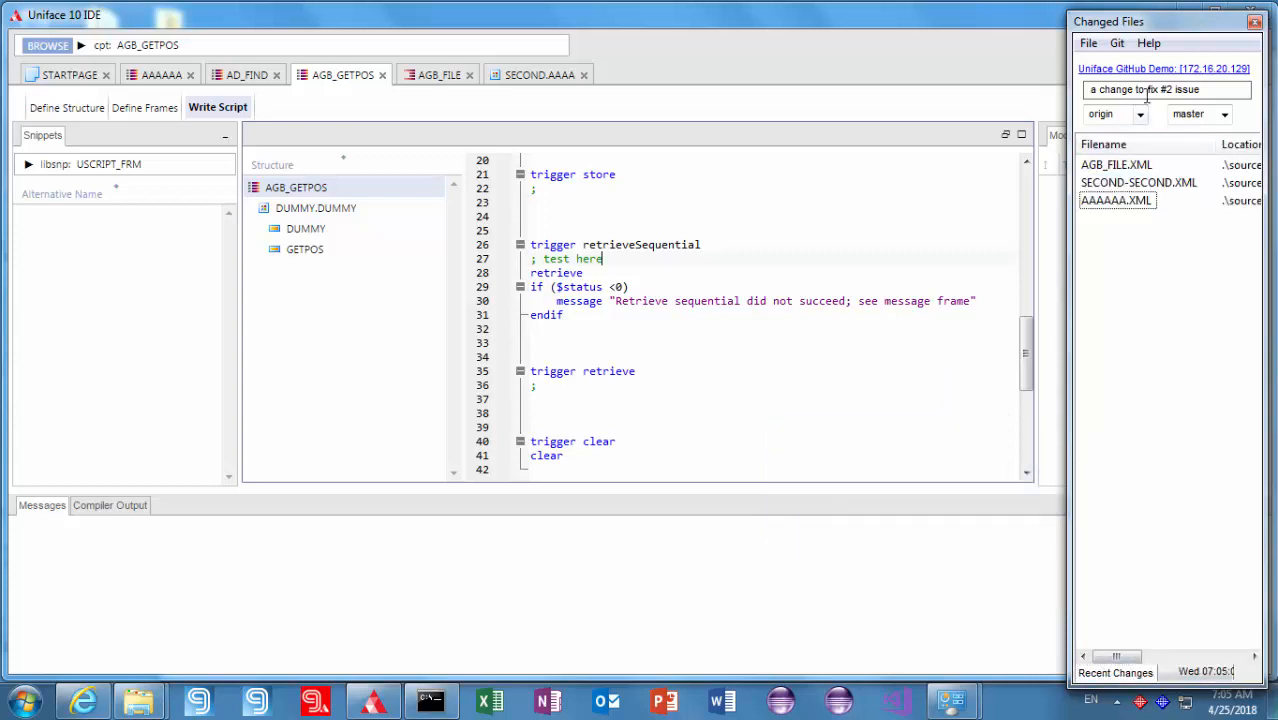
- Push the commit to origin master from the Changed Files Git menu
click(1116, 42)
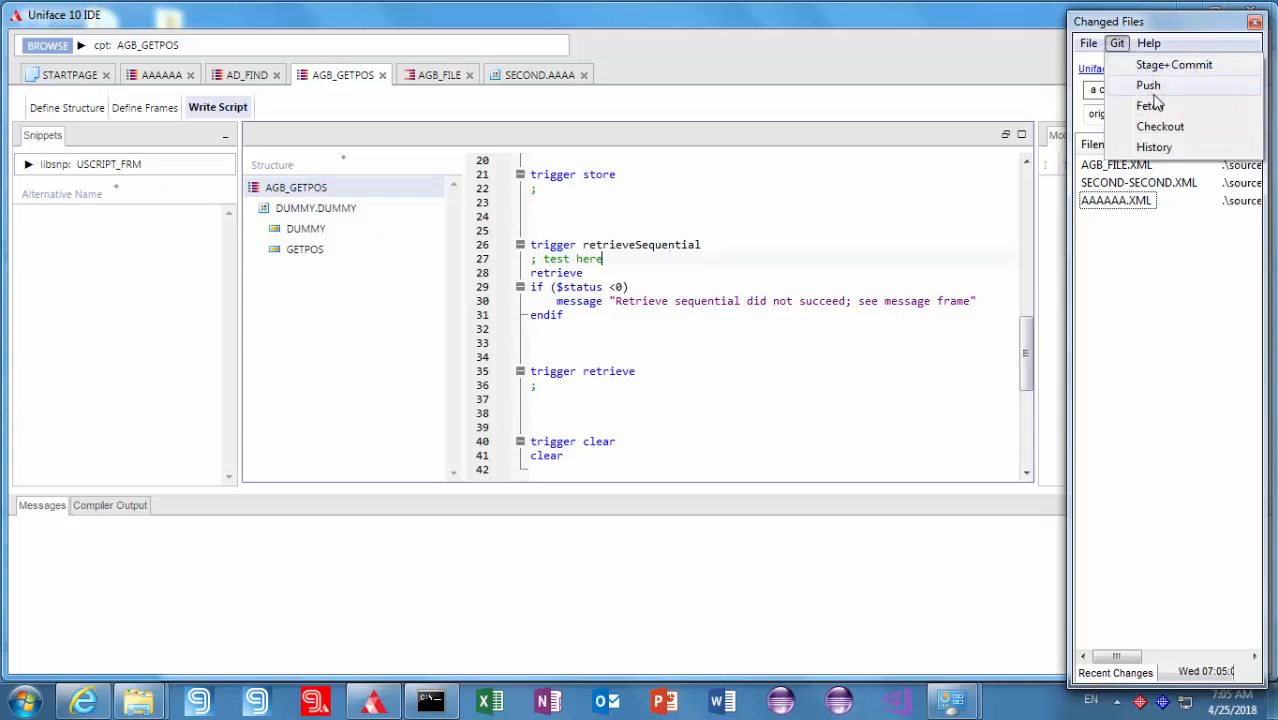
click(1148, 84)
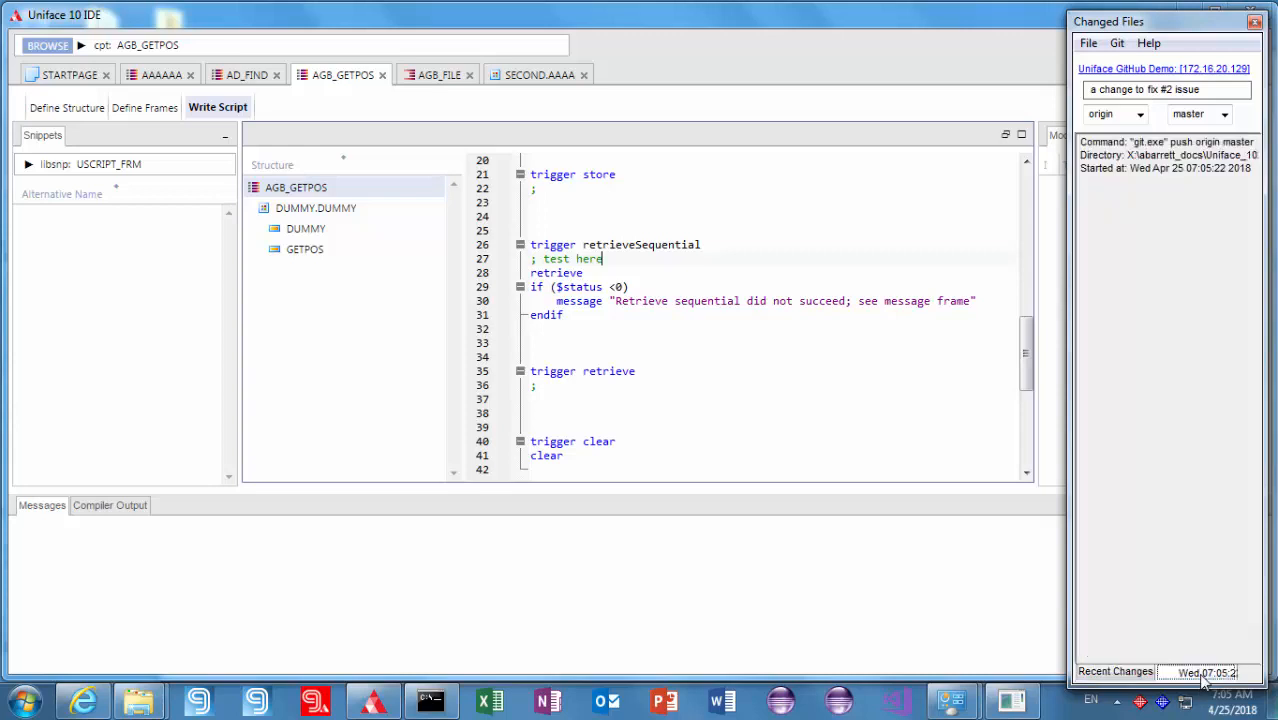
mouse_move(1186, 324)
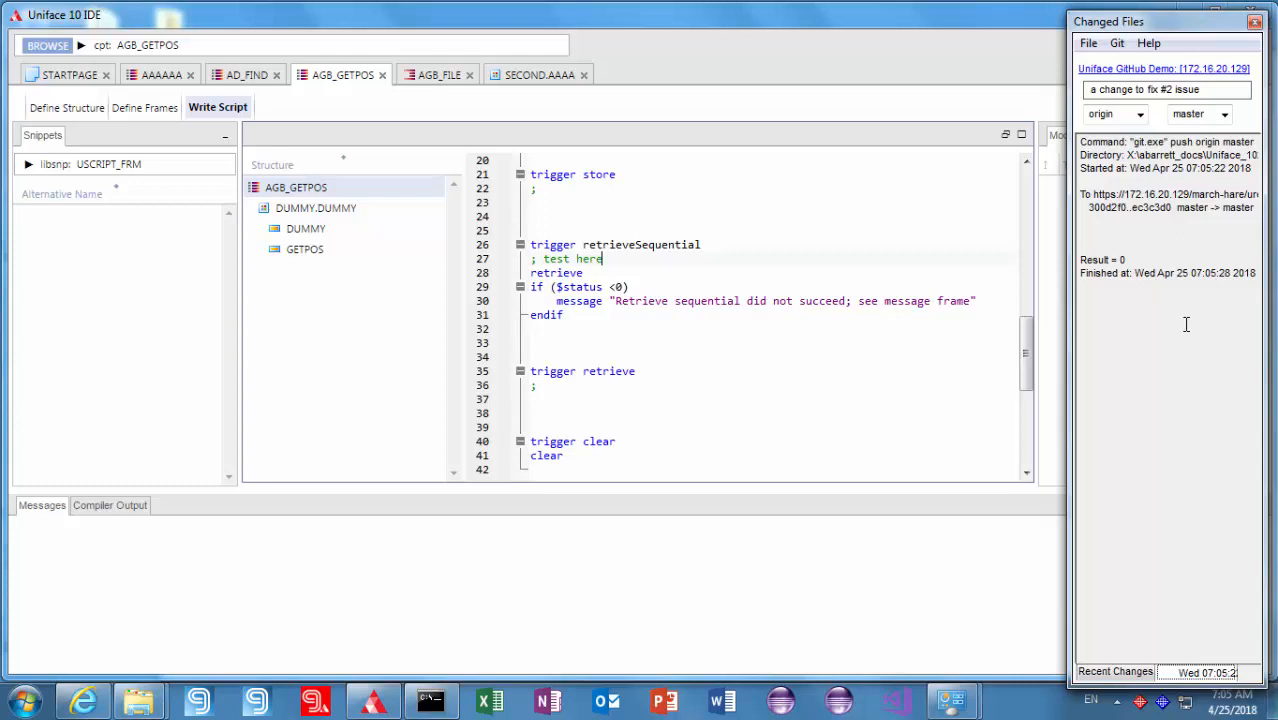
mouse_move(378, 684)
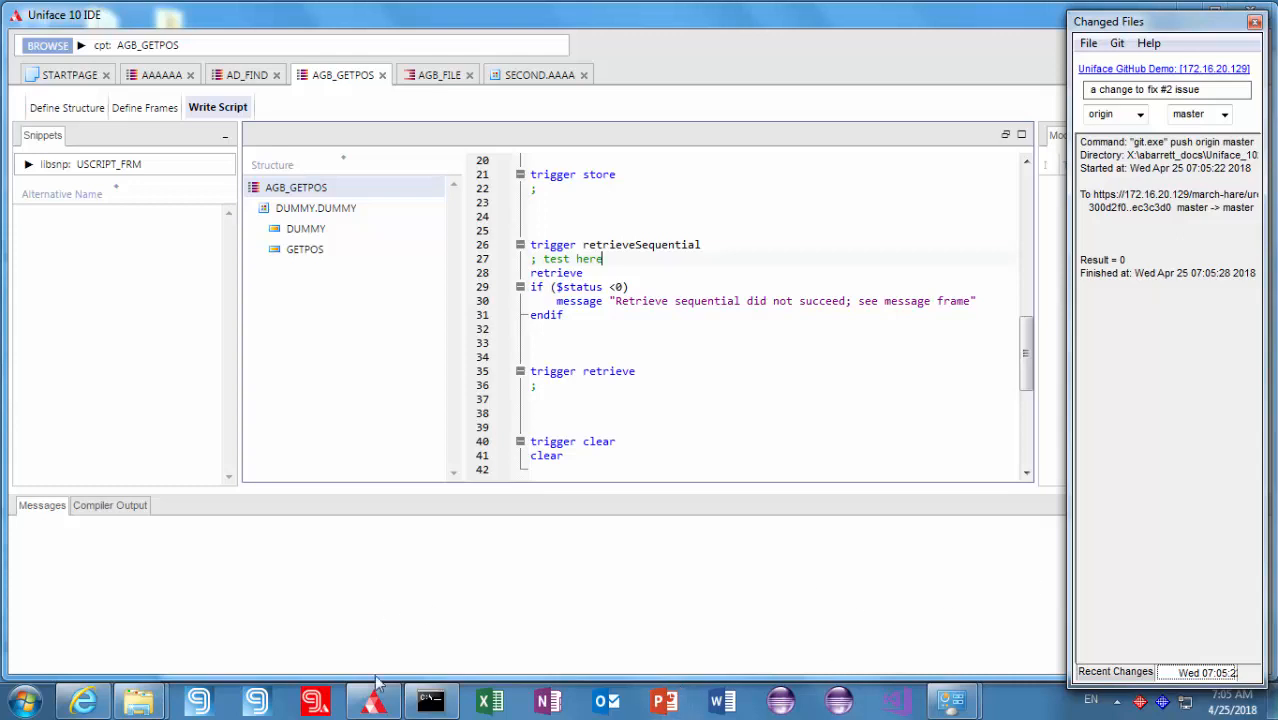
mouse_move(82, 700)
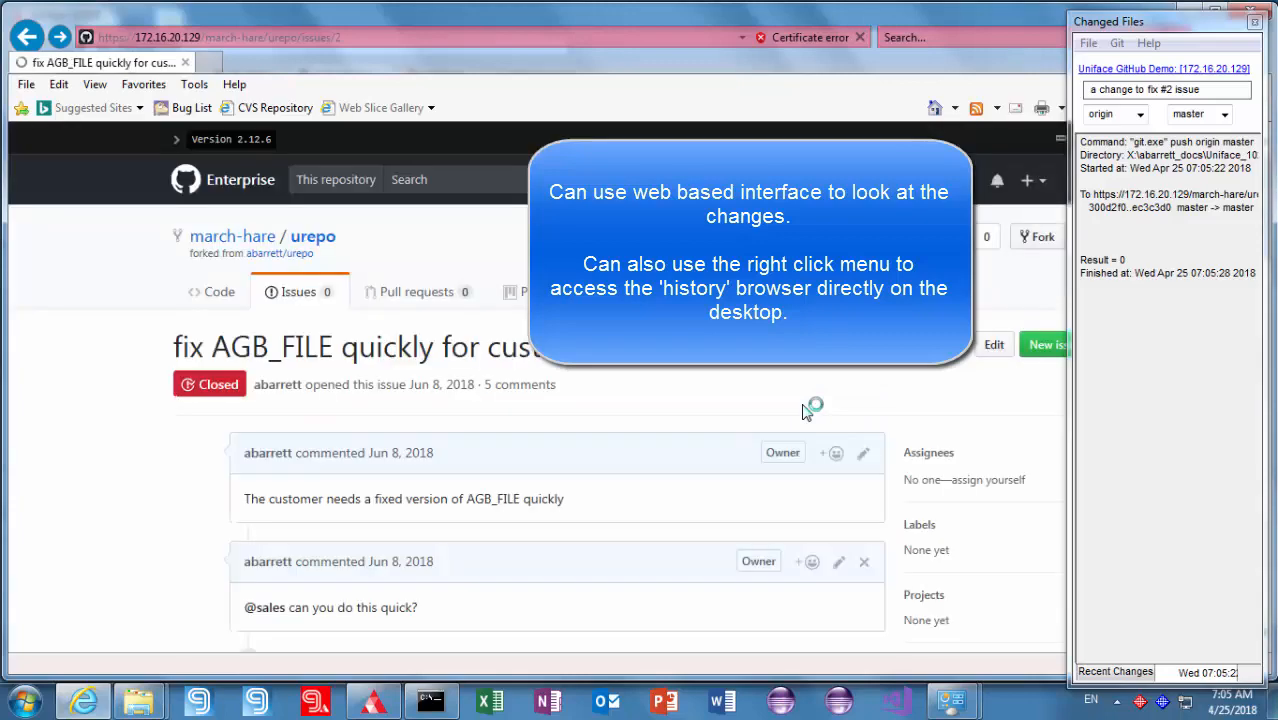
- Open commit ec3c3d8 from the issue and view its 2-file diff including SECOND-SECOND.XML
scroll(down, 3)
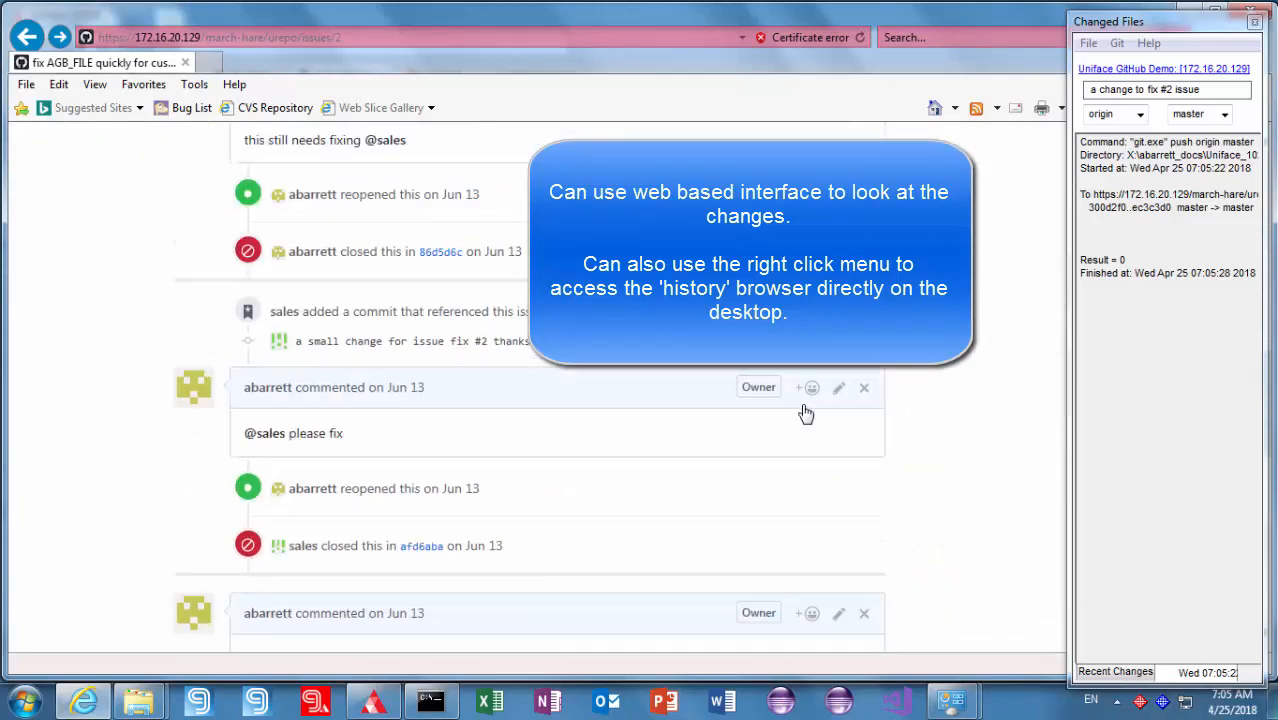
scroll(down, 3)
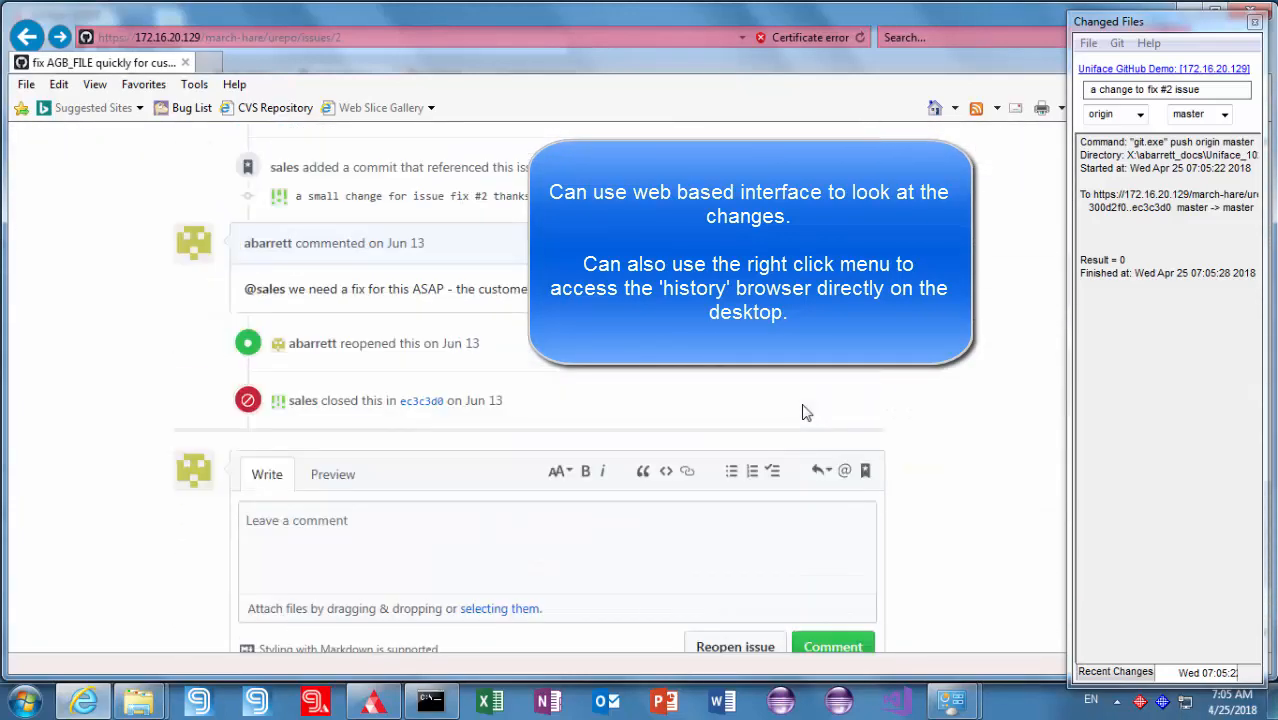
mouse_move(420, 400)
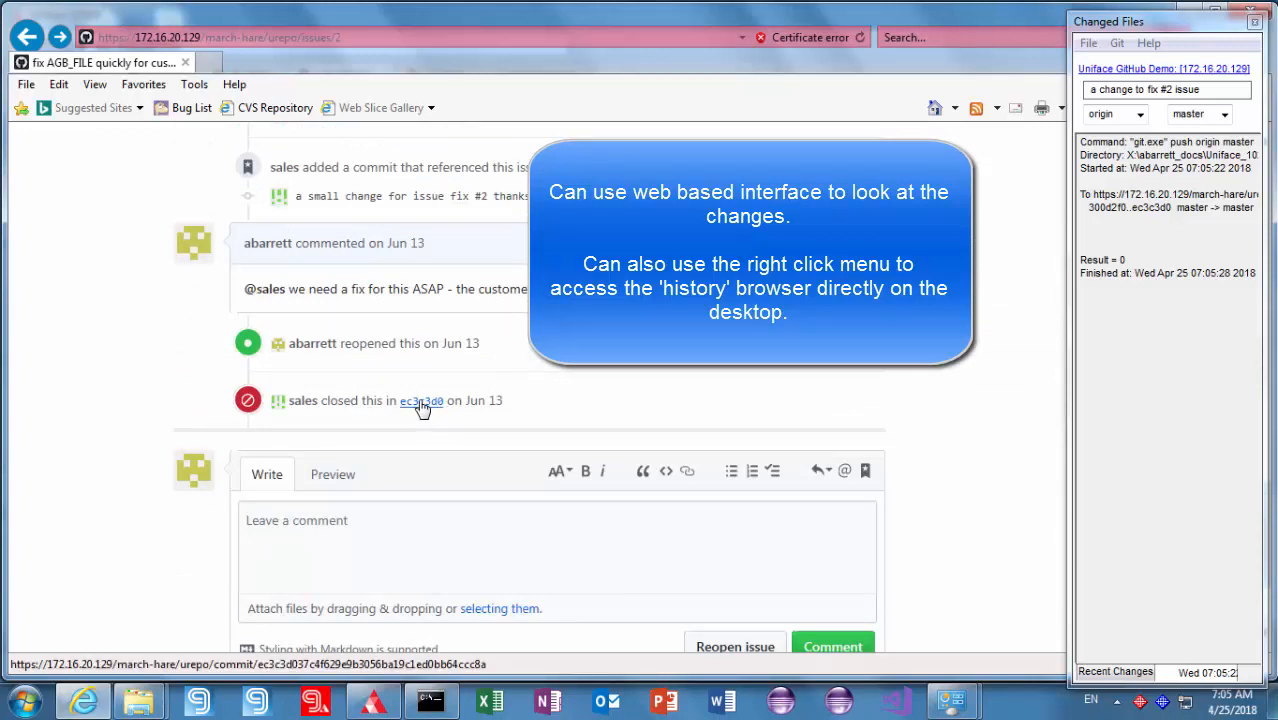
click(420, 400)
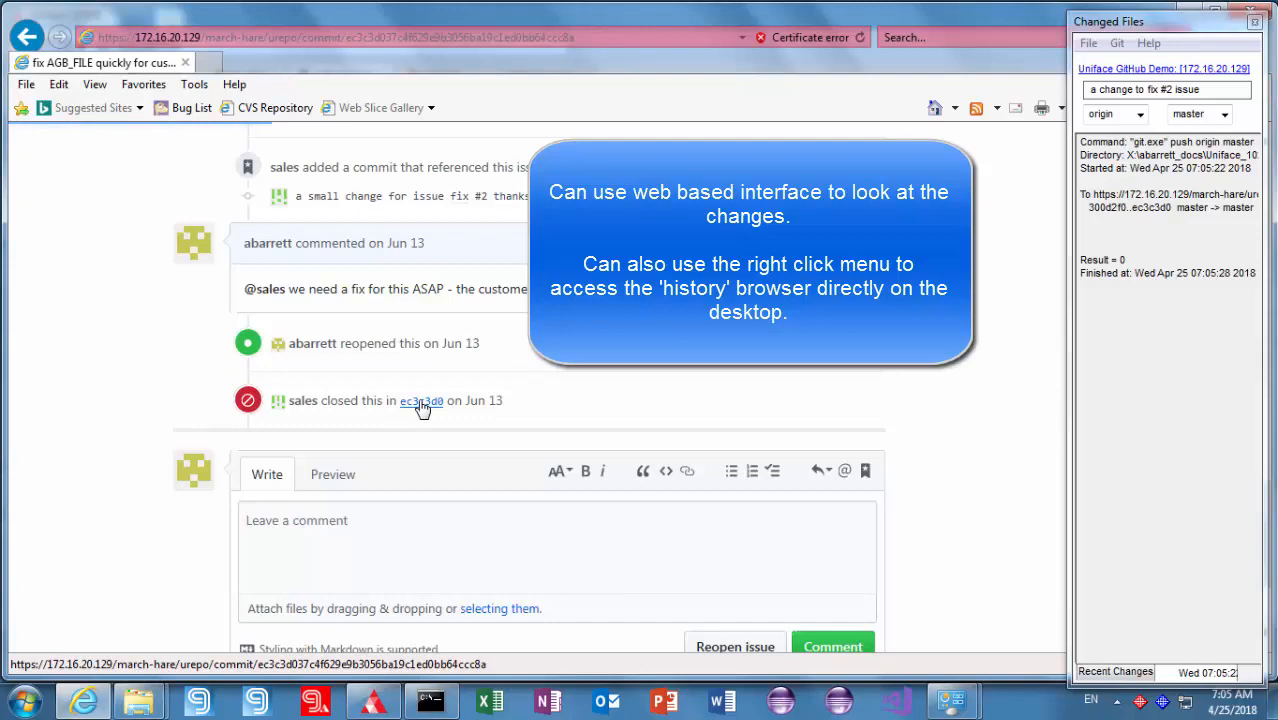
click(420, 400)
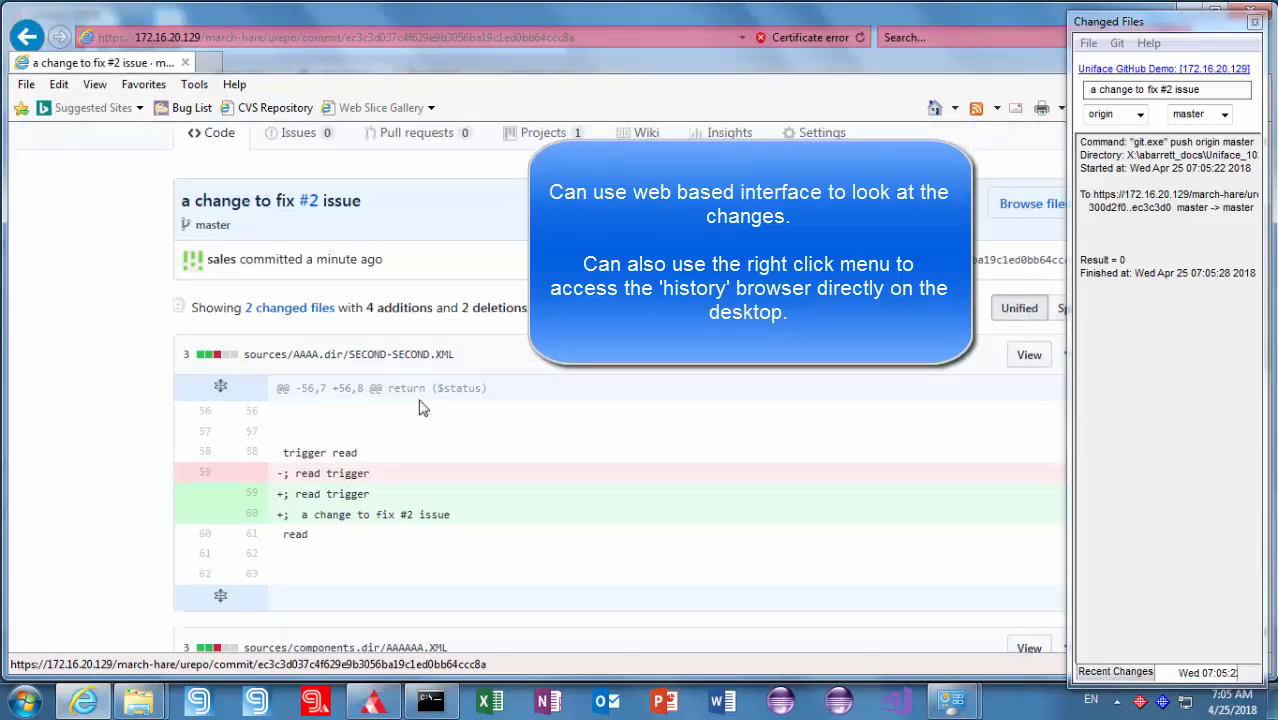
scroll(down, 3)
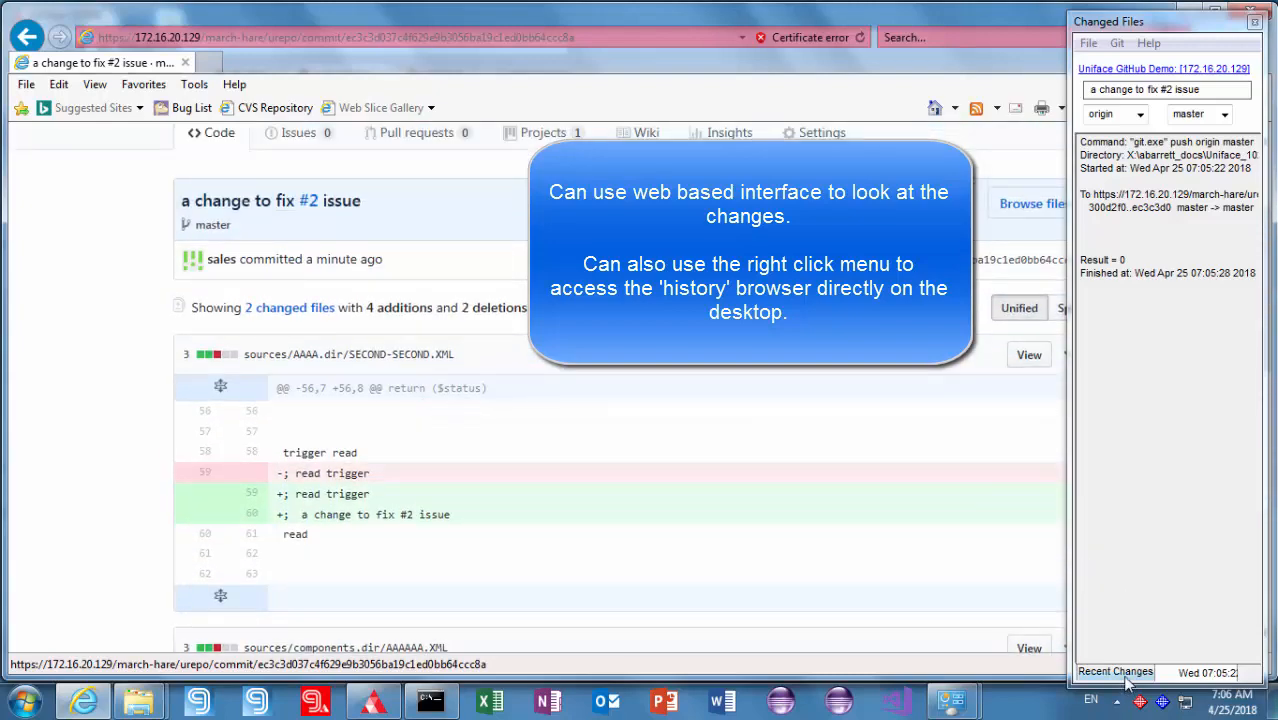
- Return to Recent Changes, select SECOND-SECOND.XML and show the Git history of a changed file
click(1114, 672)
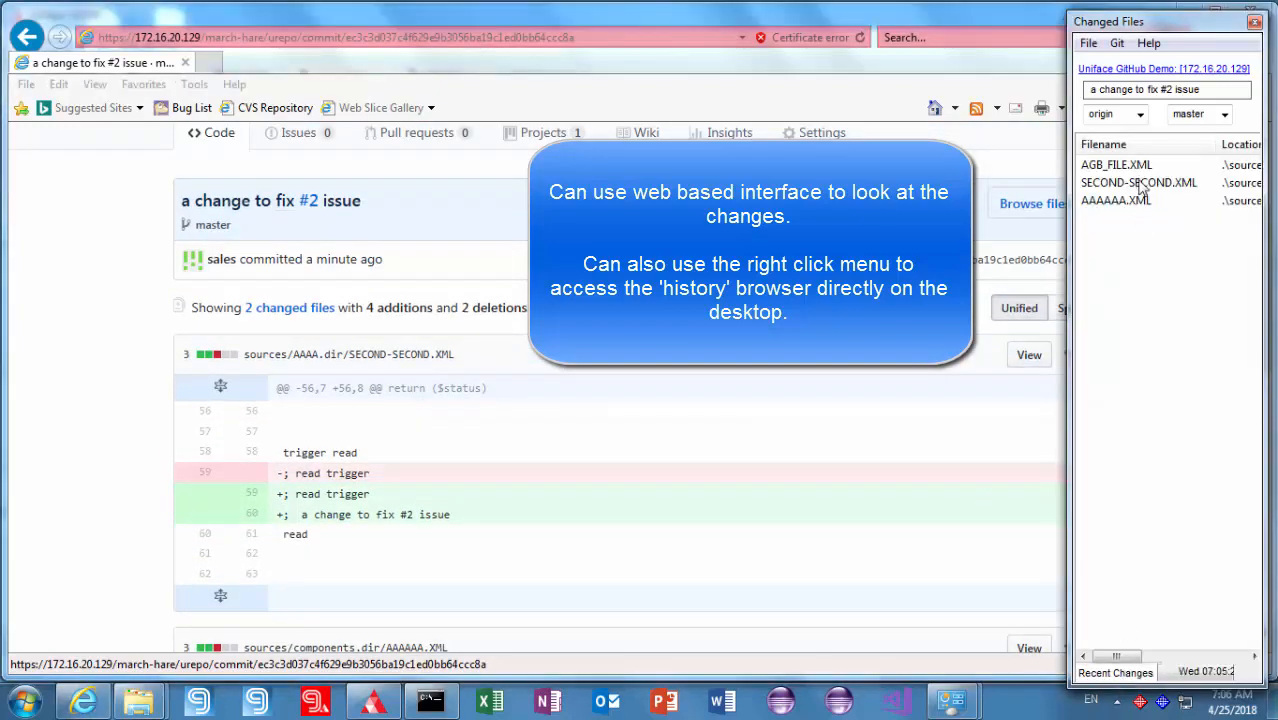
click(1138, 182)
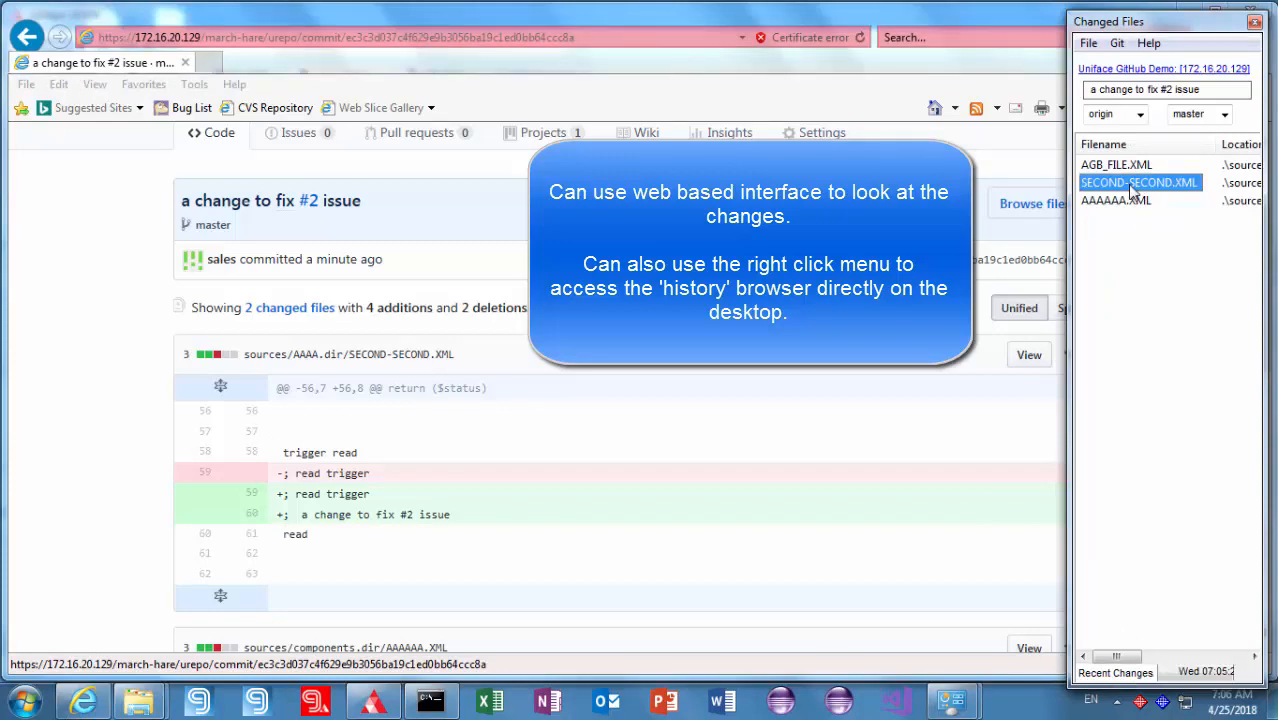
right_click(1116, 200)
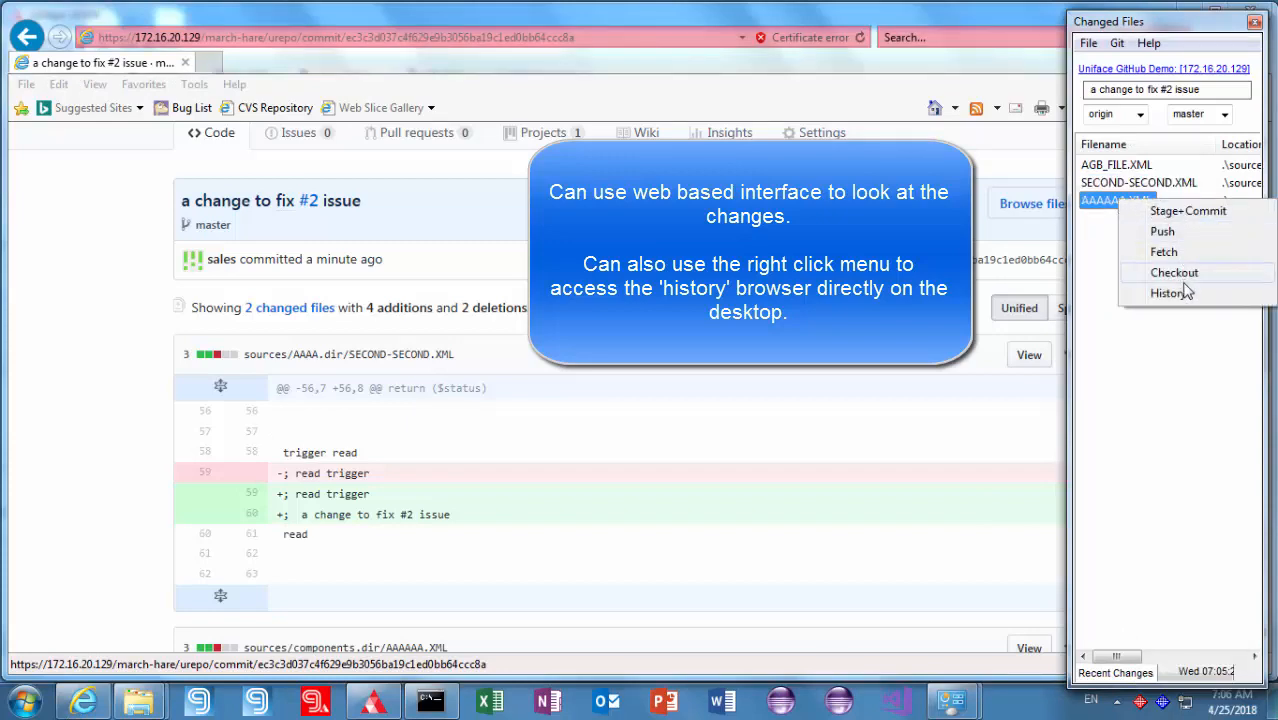
click(1172, 292)
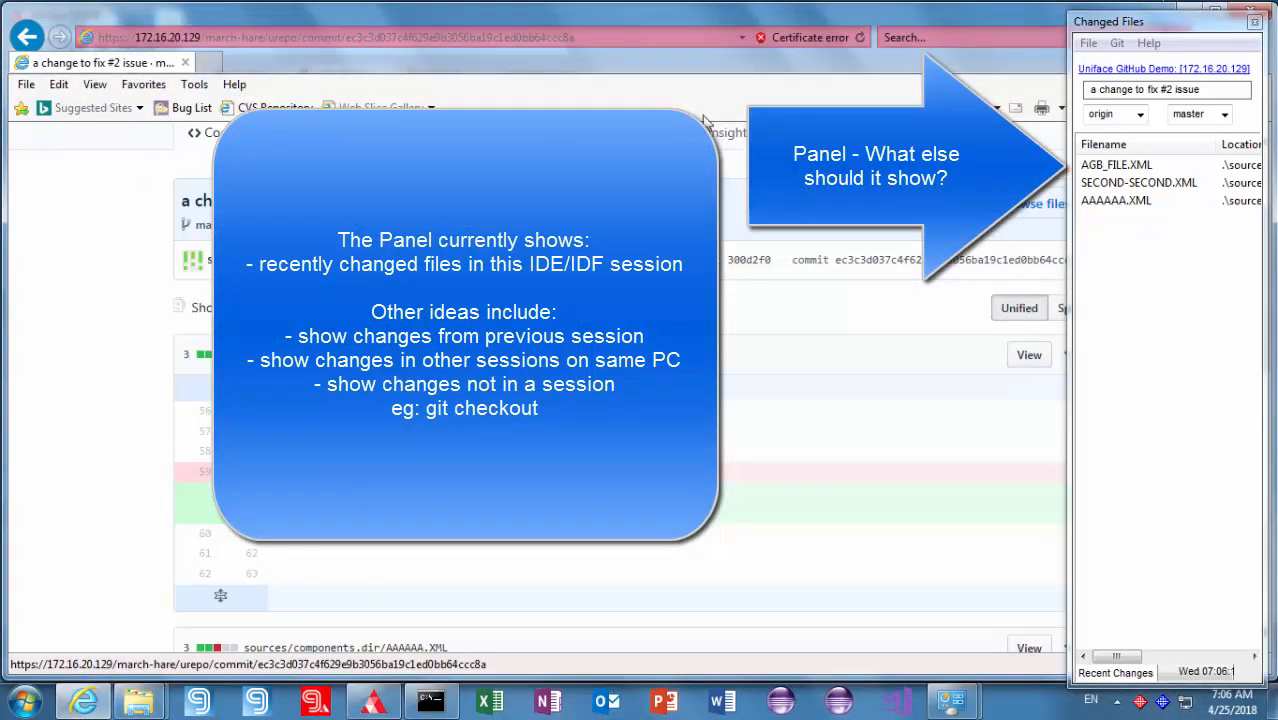
mouse_move(1032, 392)
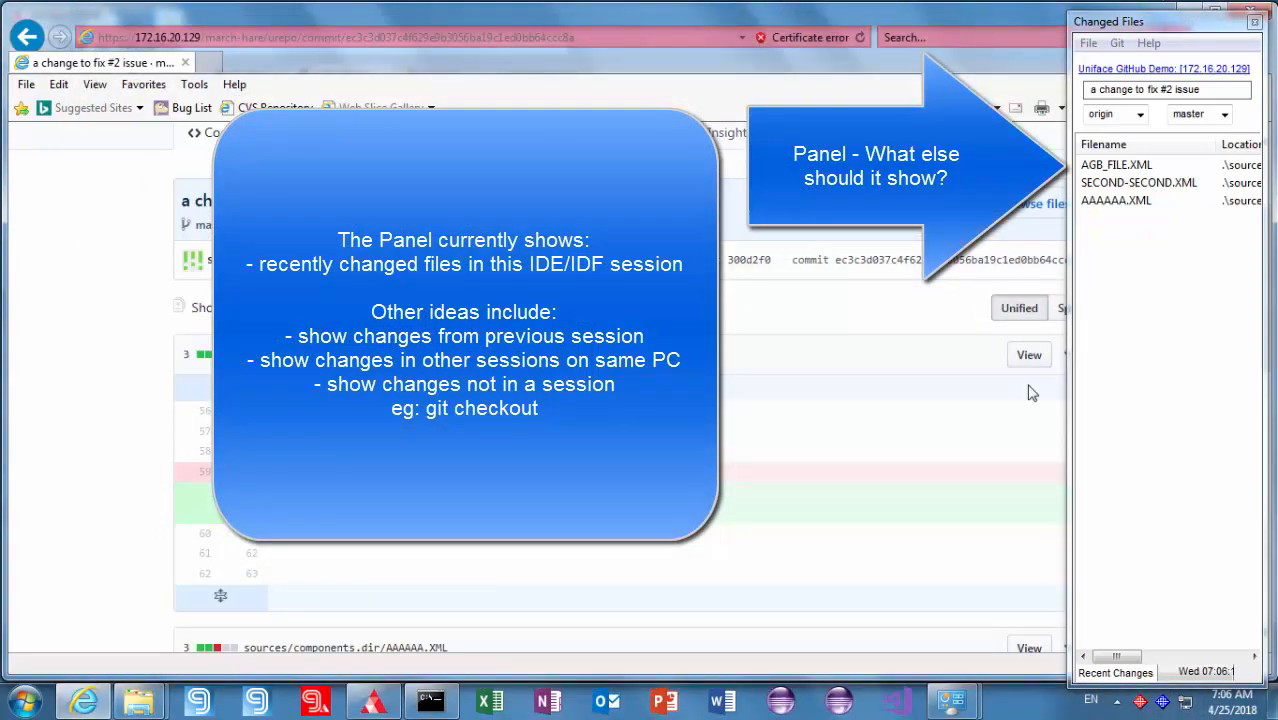